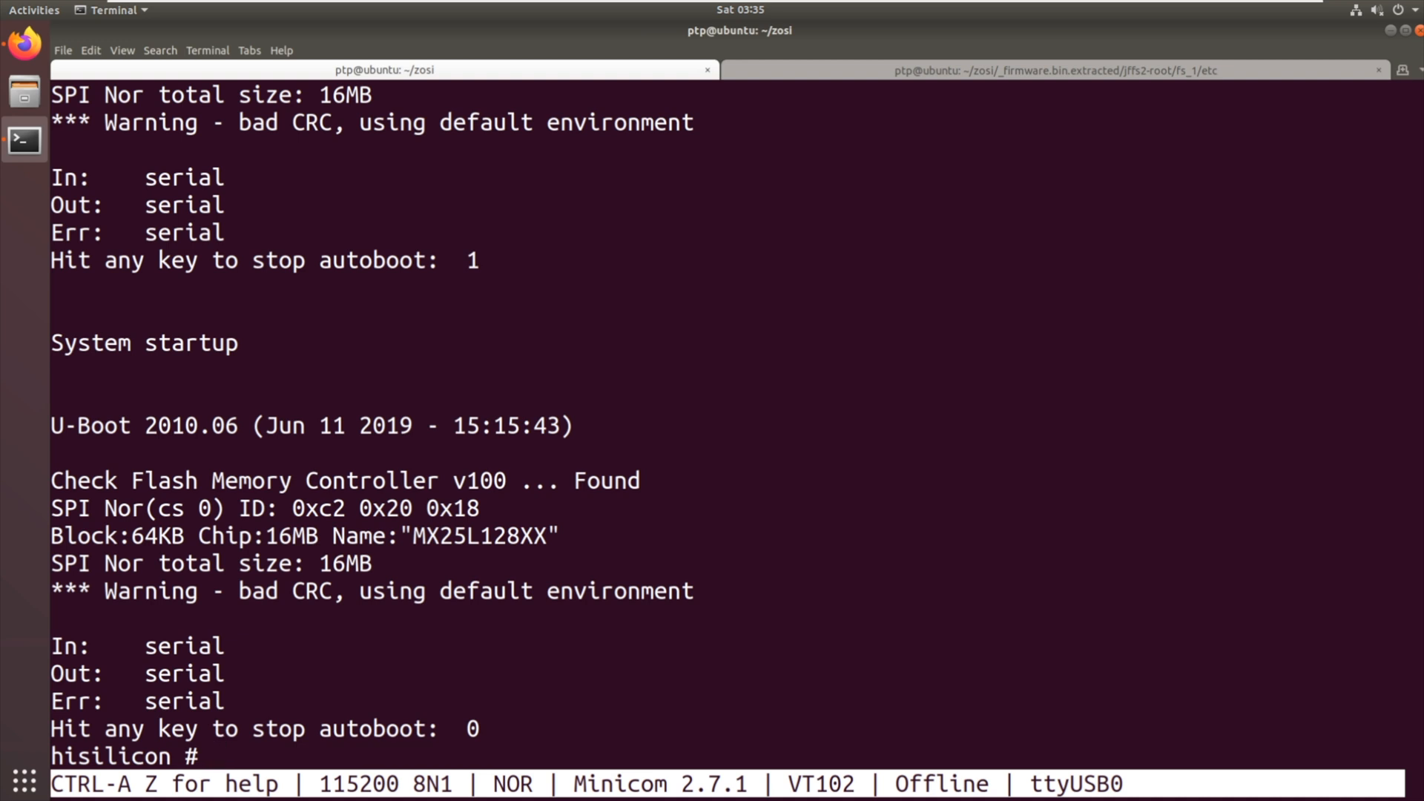
Print the U-Boot help command list and printenv environment including bootargs and bootcmd.
type("help")
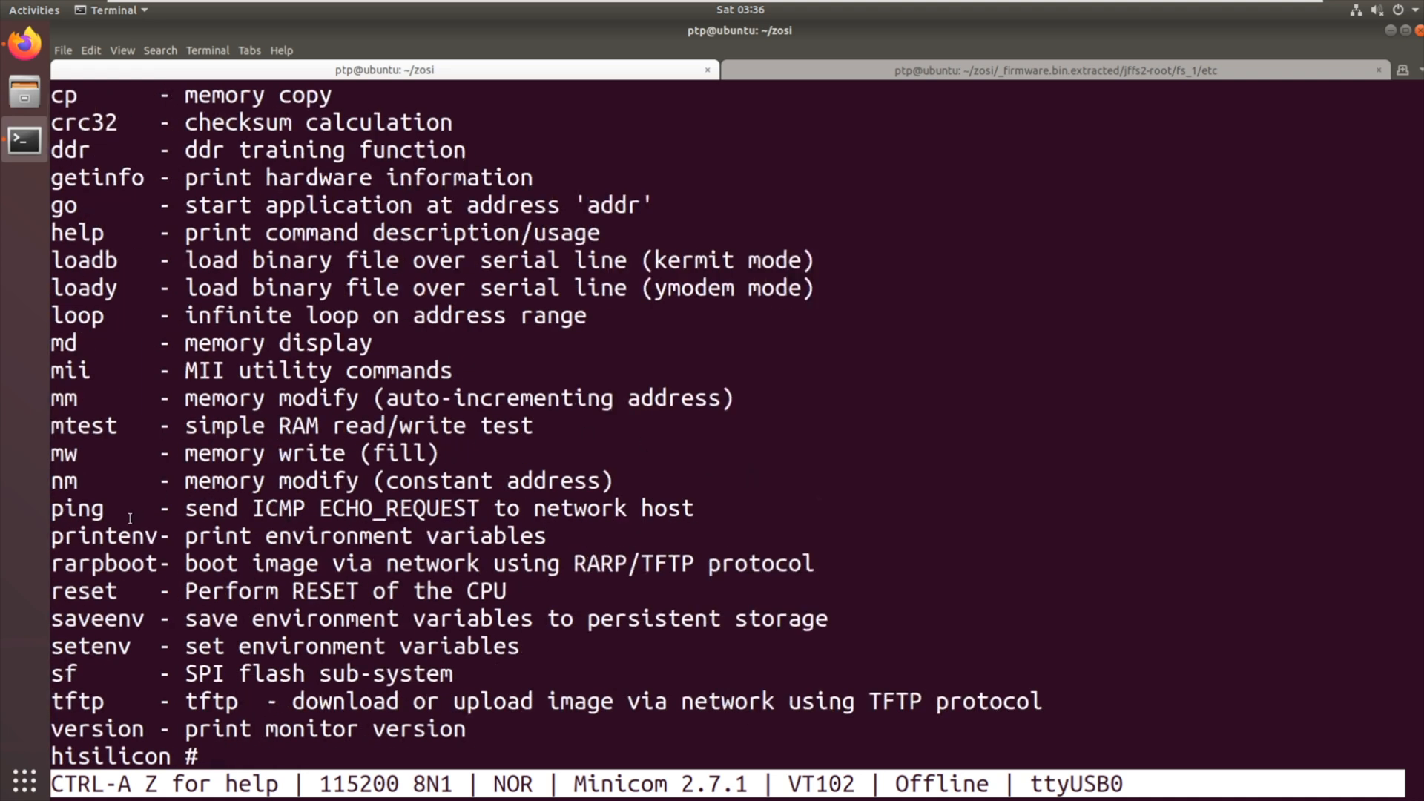
double_click(106, 537)
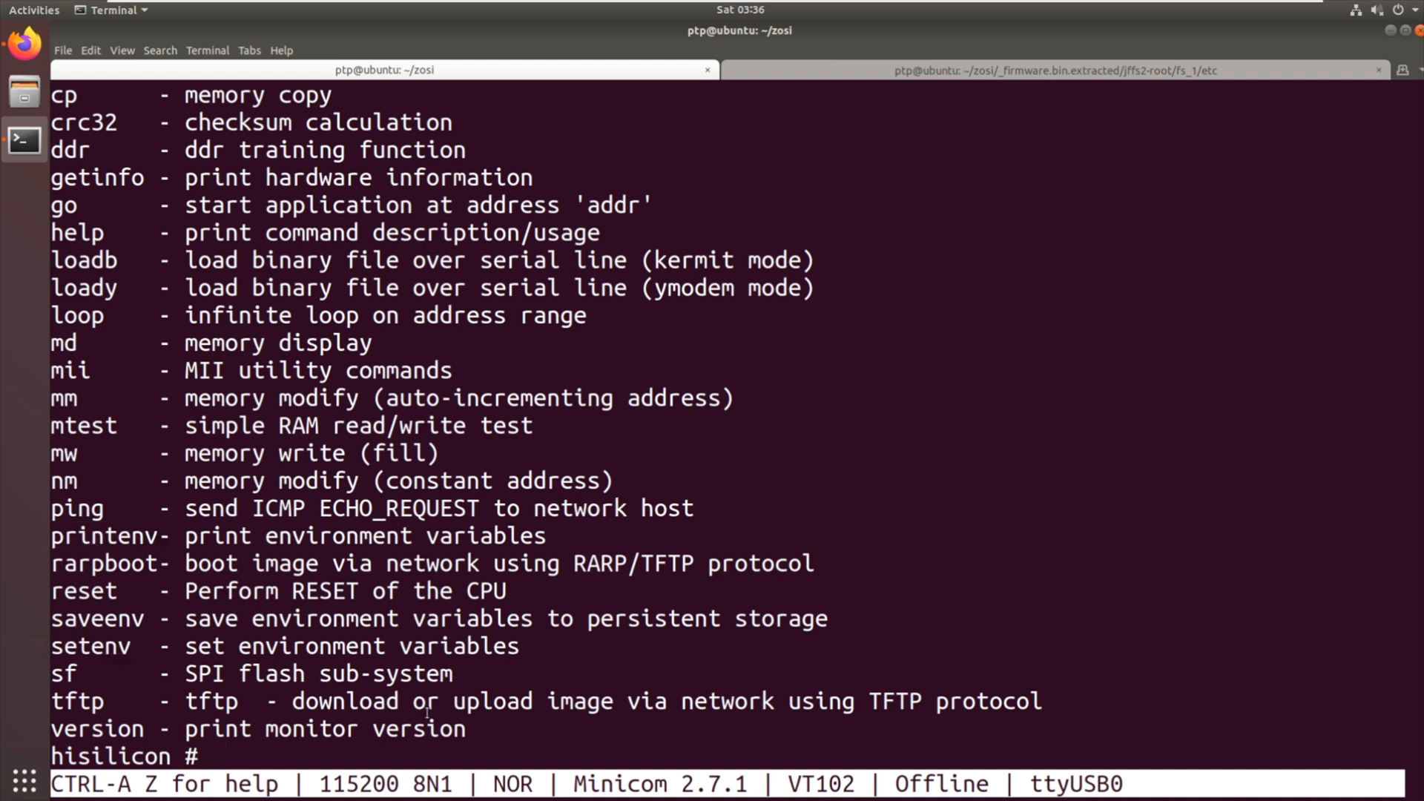
type("printenv")
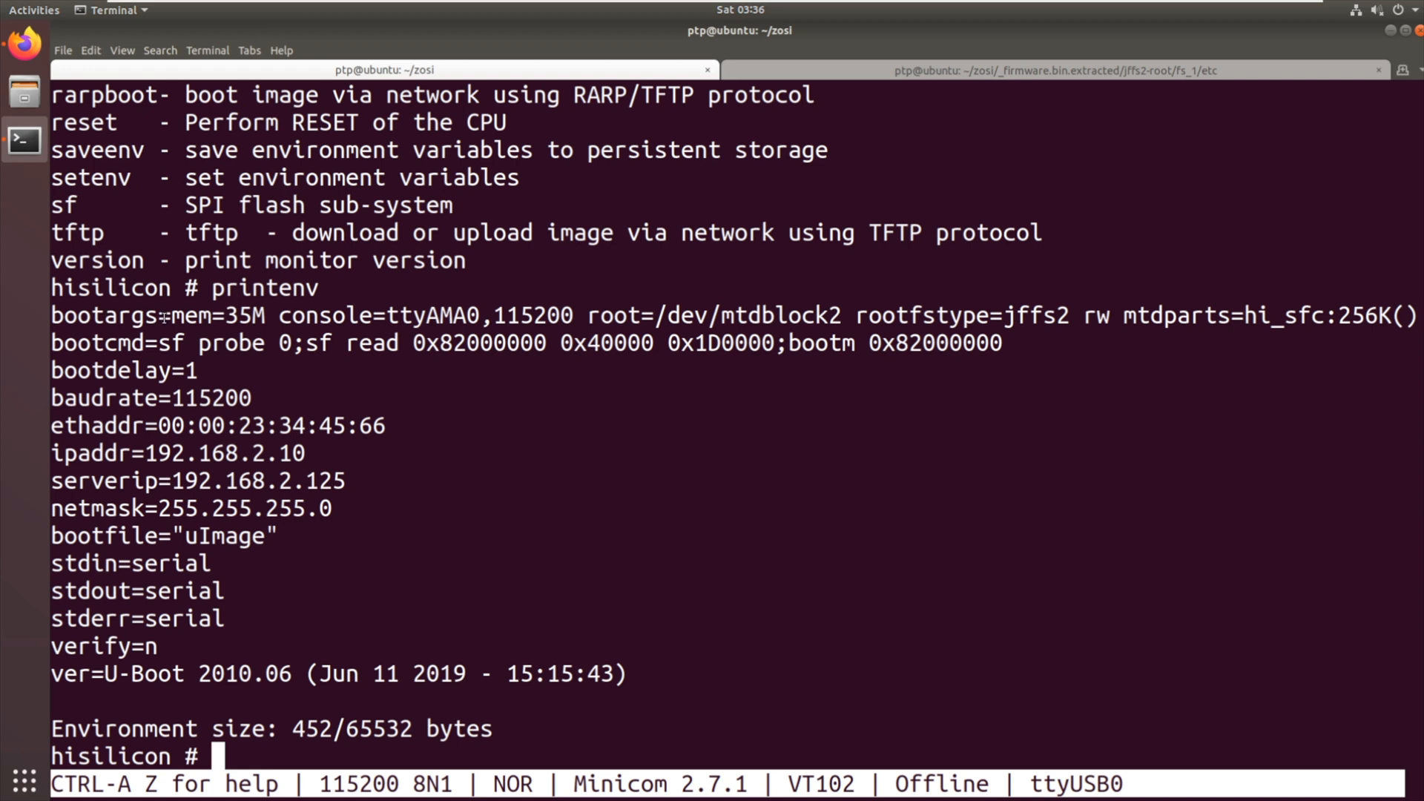
left_click_drag(172, 314, 679, 314)
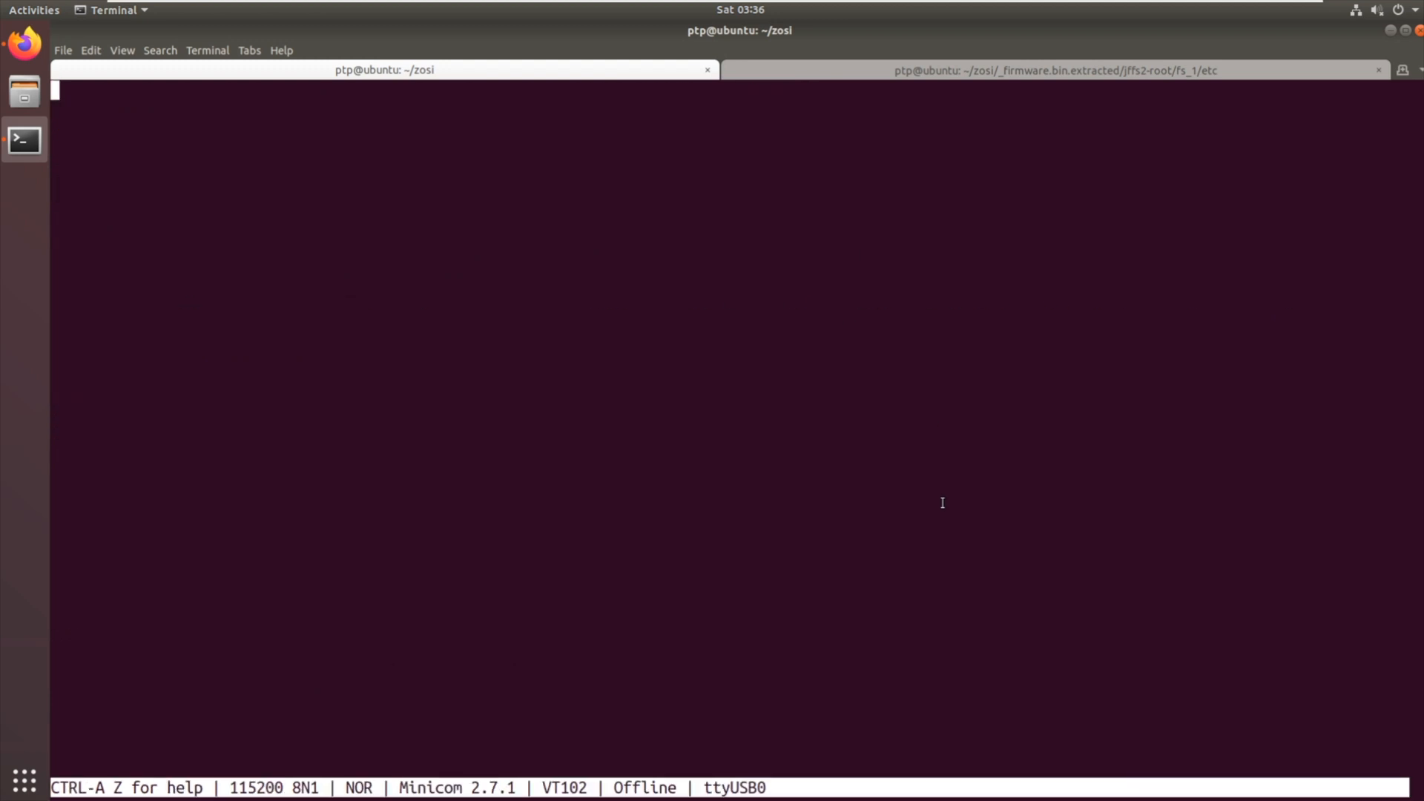
Reprint the environment and setenv bootargs with mem=35M console=ttyAMA0,115200 root=/dev/mtdblock2 rootfstype=jffs2 rw.
type("printenv")
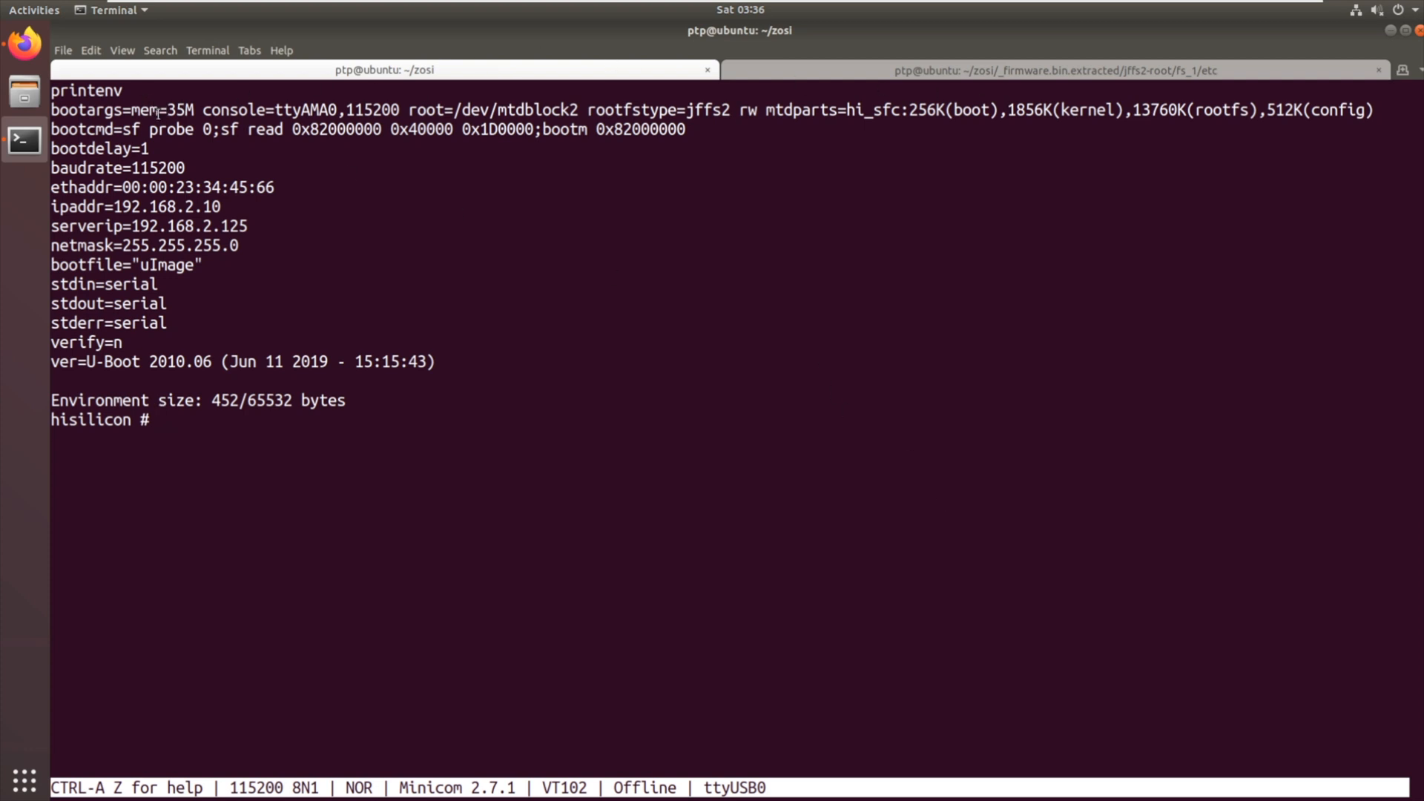
type("se")
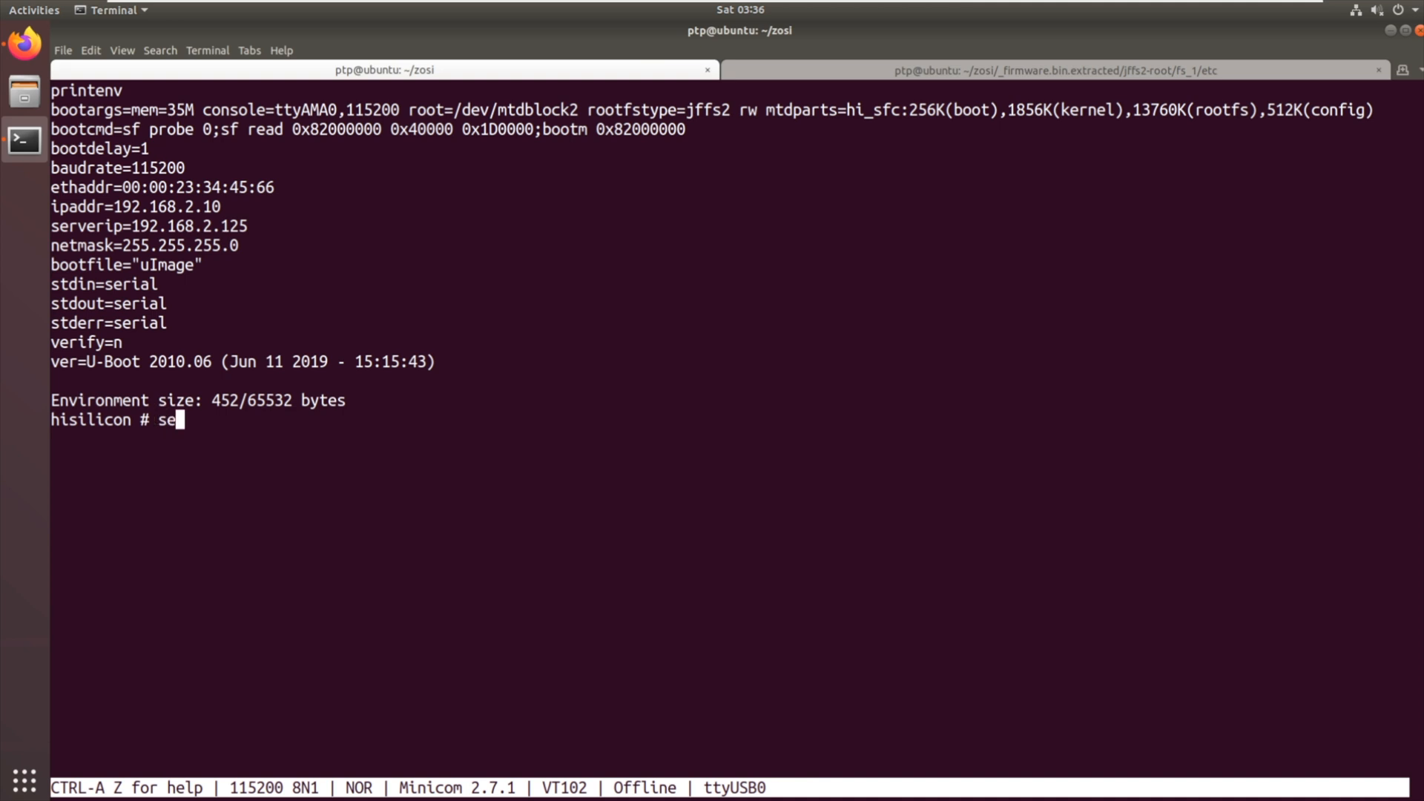
type("tenv")
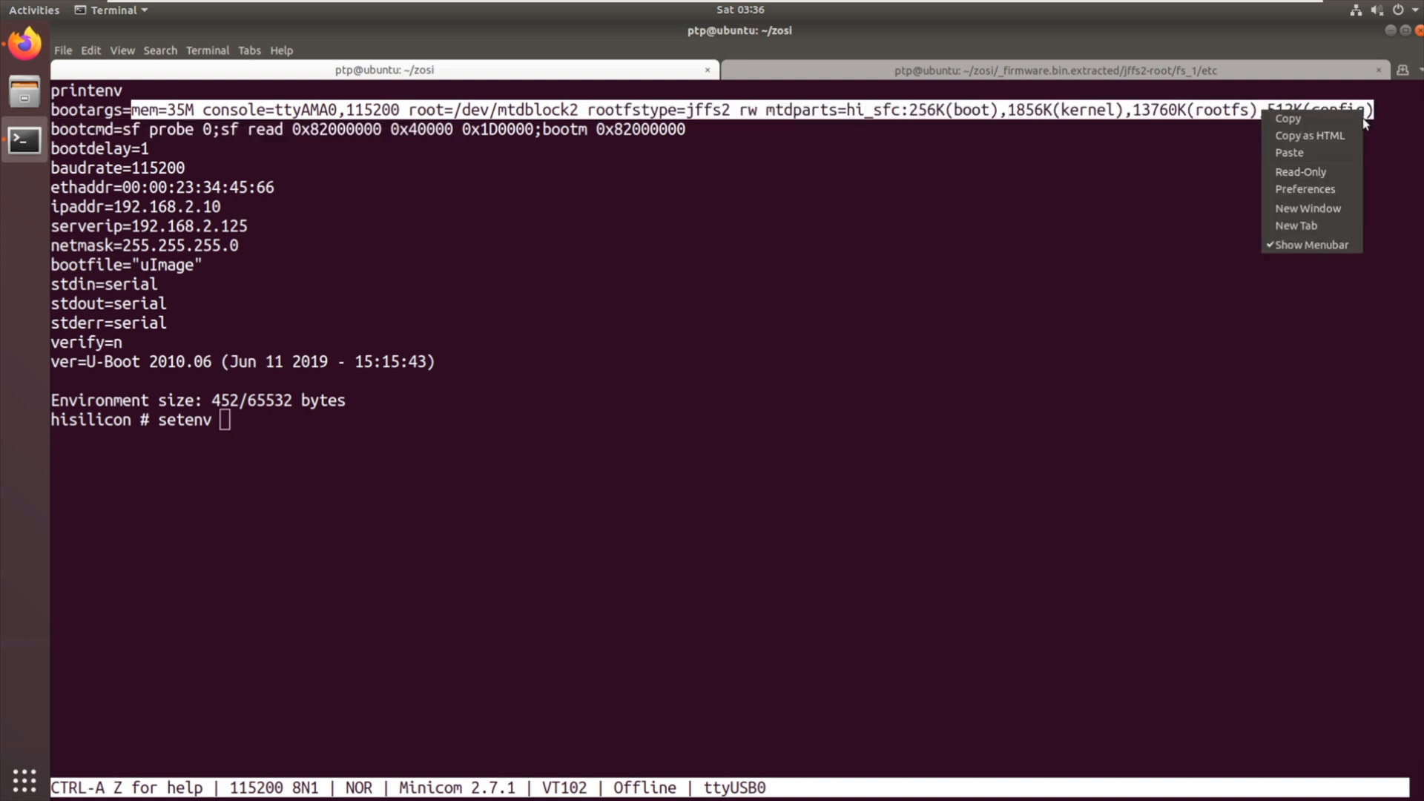
type("n")
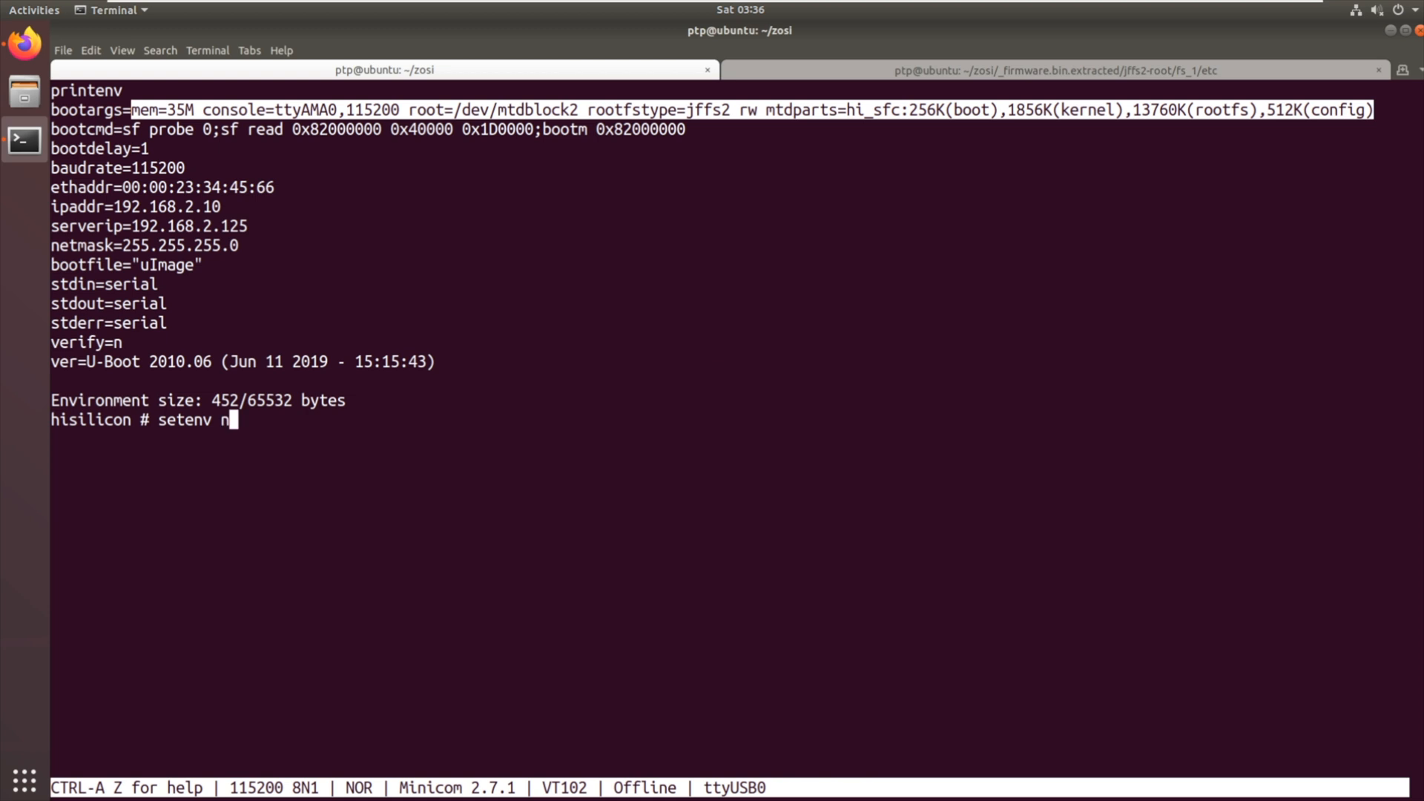
type("ootar")
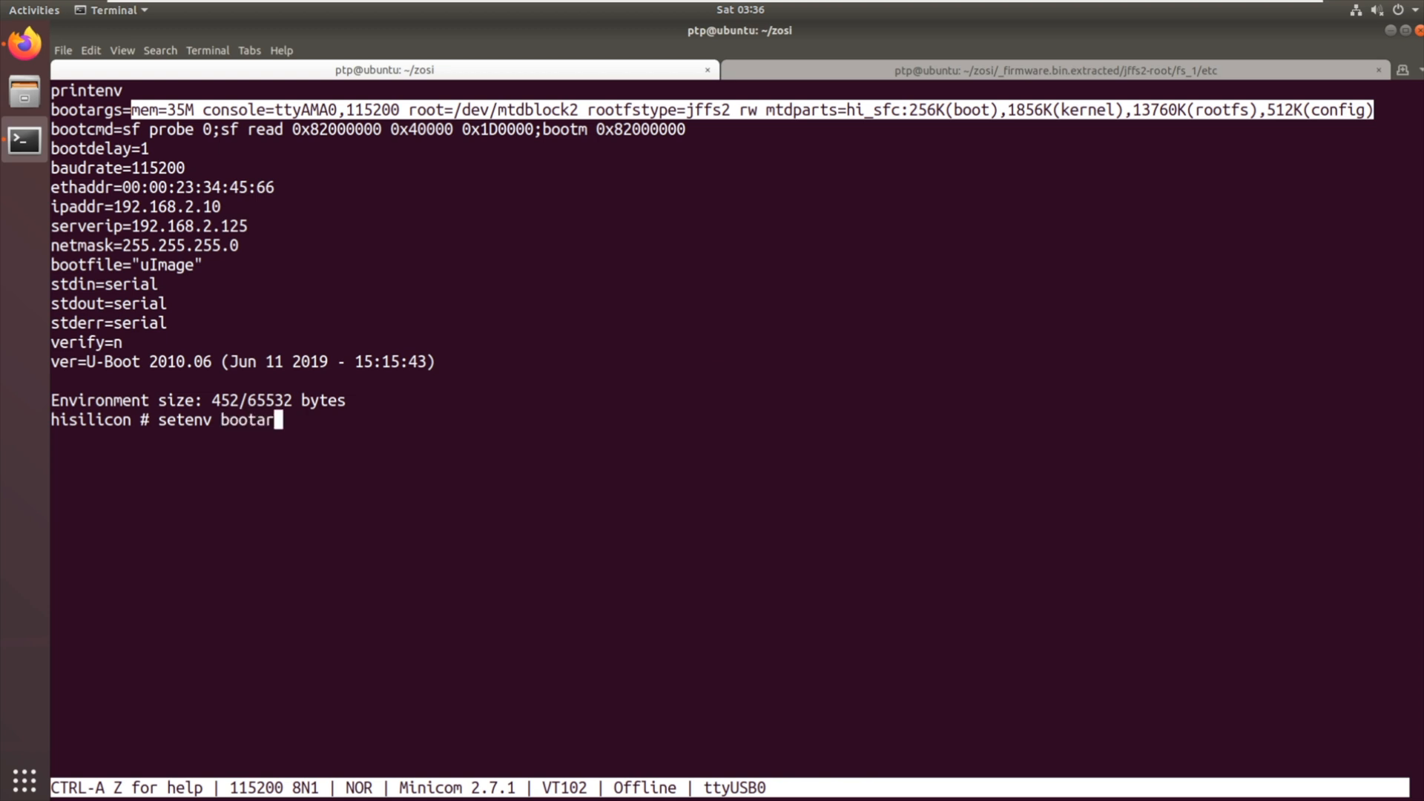
type("s")
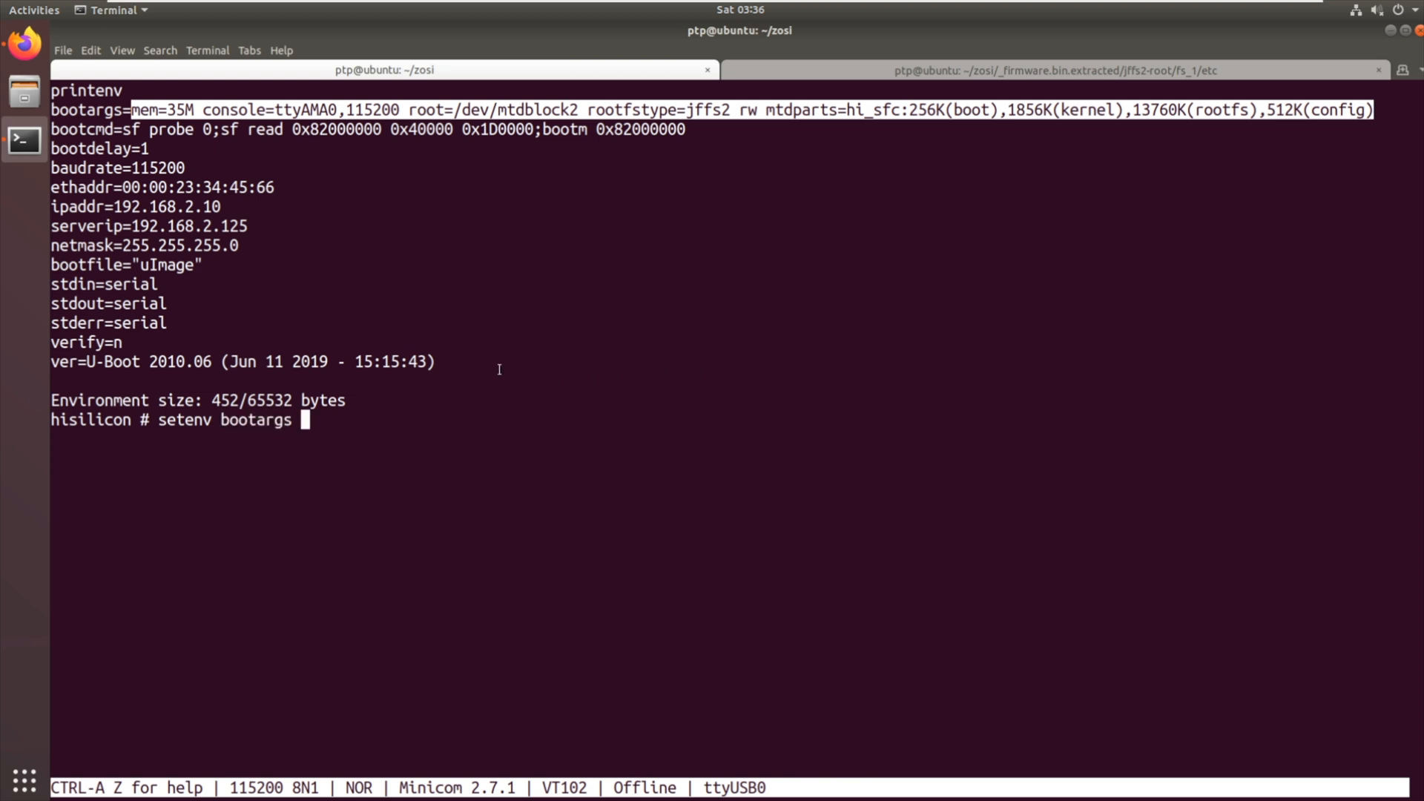
type("mem=35M console=ttyAMA0,115200 root=/dev/mtdblock2 rootfstype=jffs2 rw mtdparts=hi_sfc:256K(boot),1856K(kernel),13760K(rootfs)")
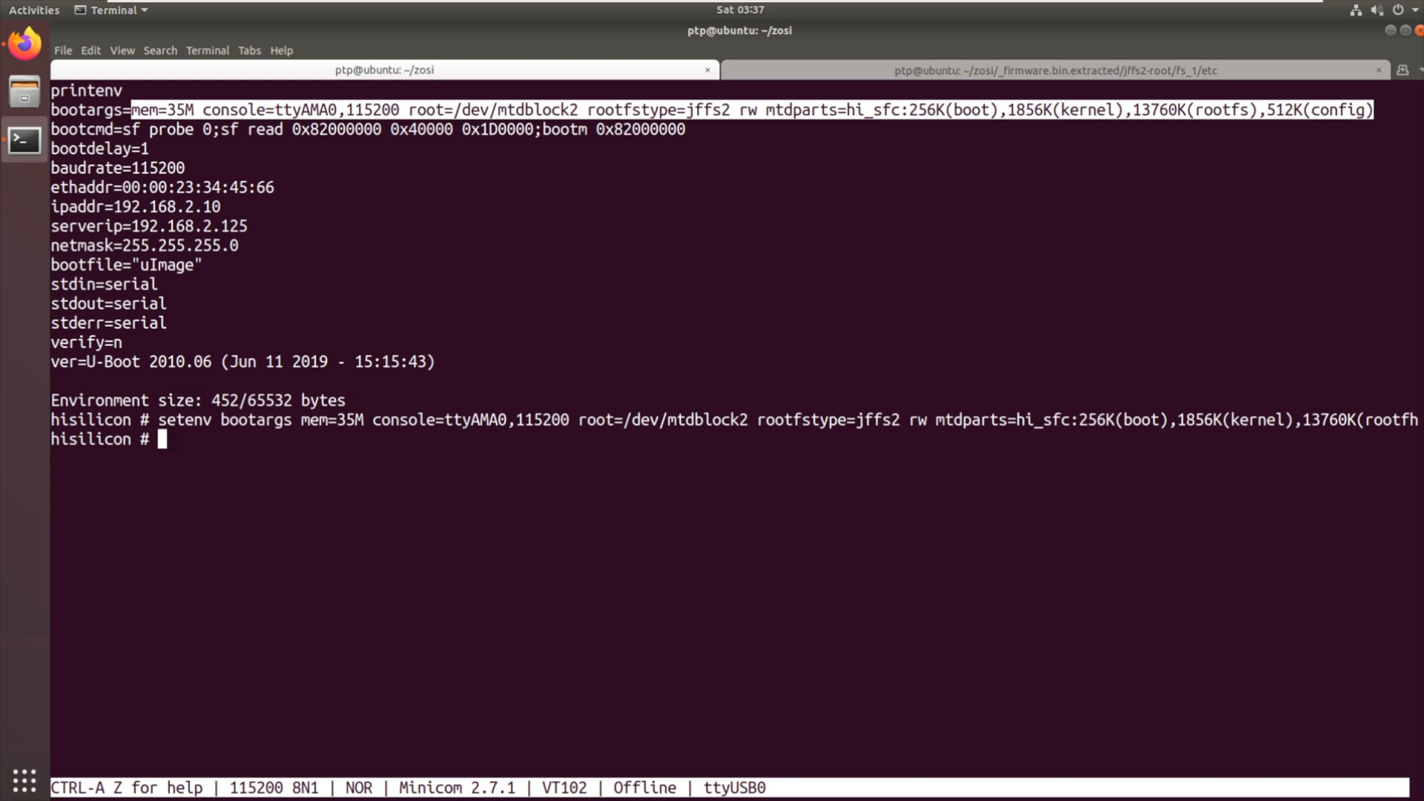
mouse_move(315, 291)
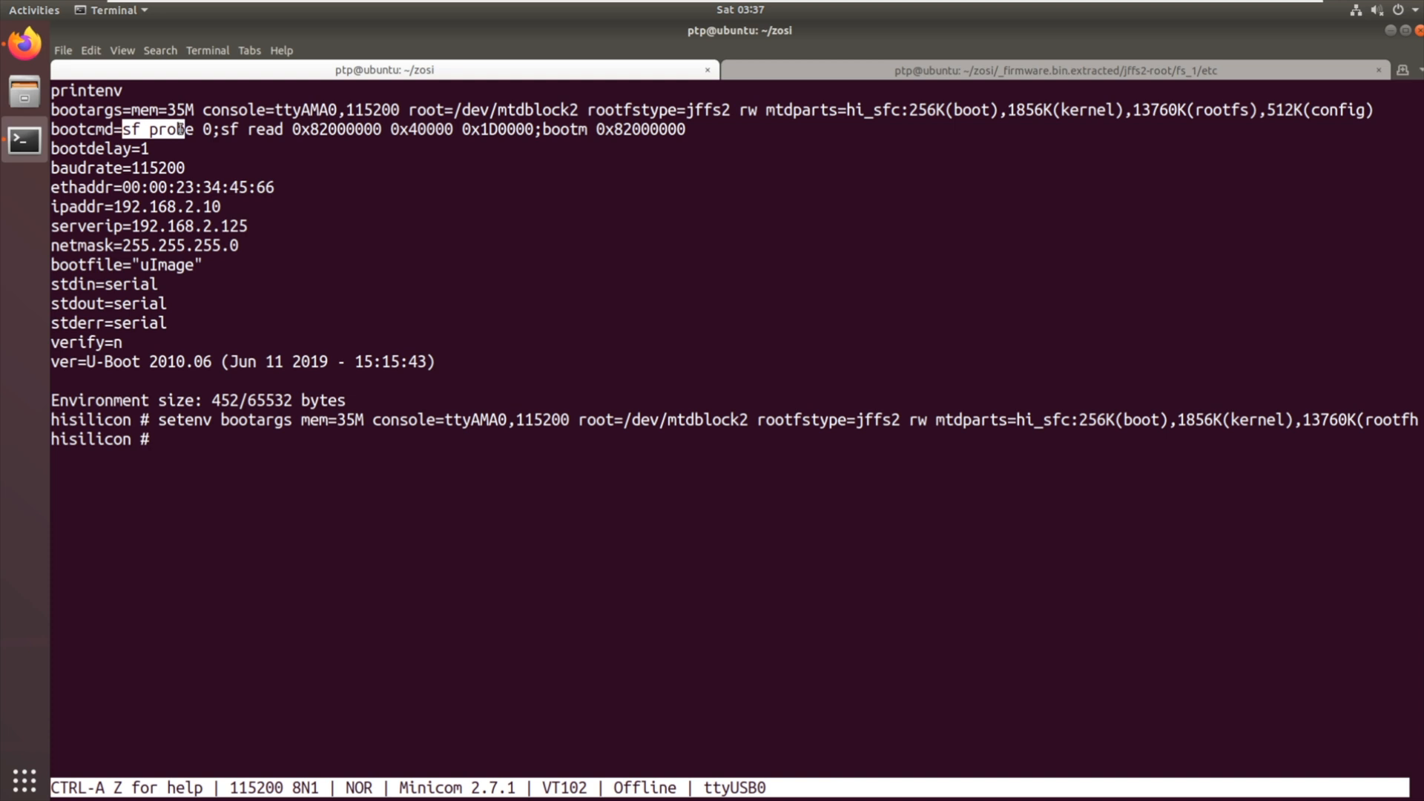
Run sf probe 0, sf read the kernel to 0x82000000 from bootcmd, and bootm 0x82000000.
right_click(207, 133)
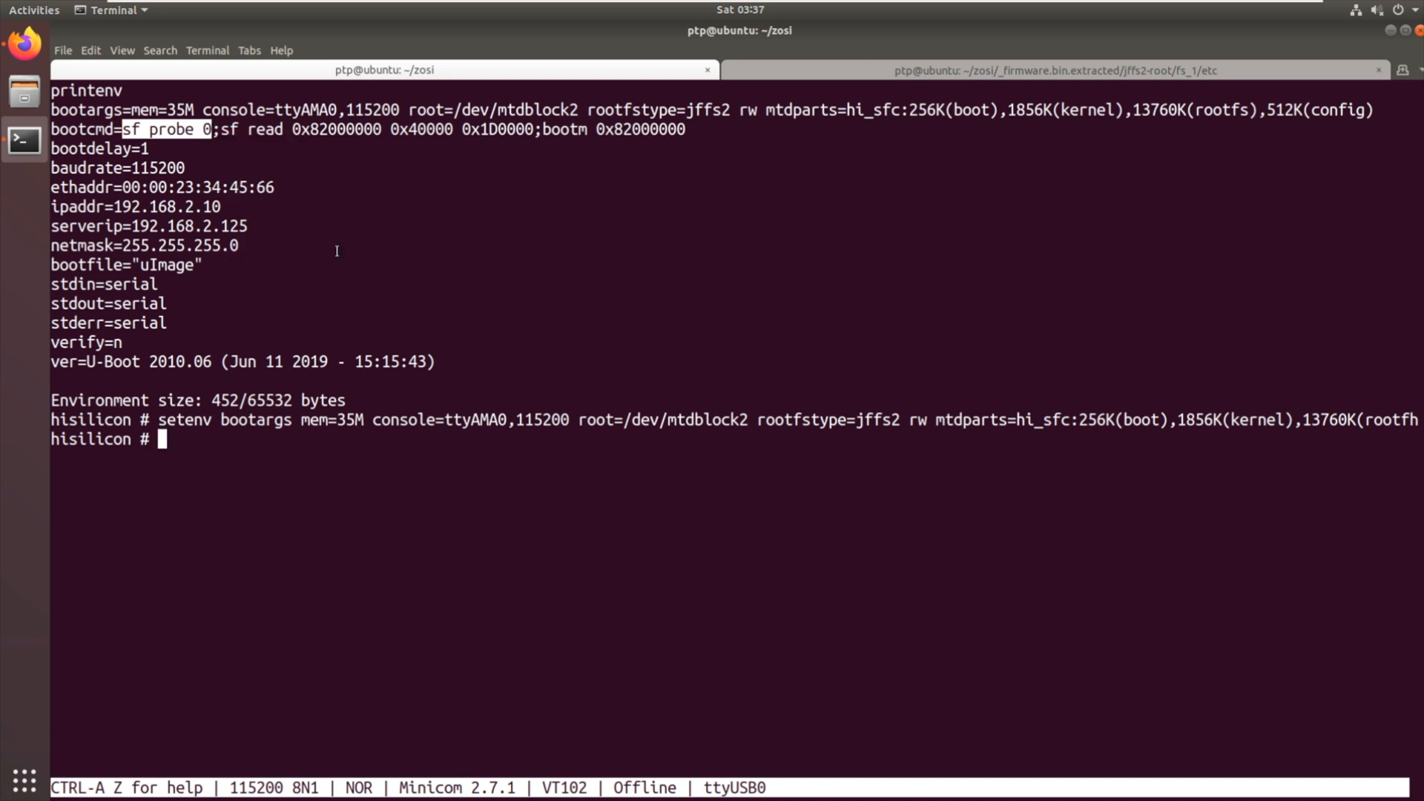
type("<pre>sf probe 0</pre>")
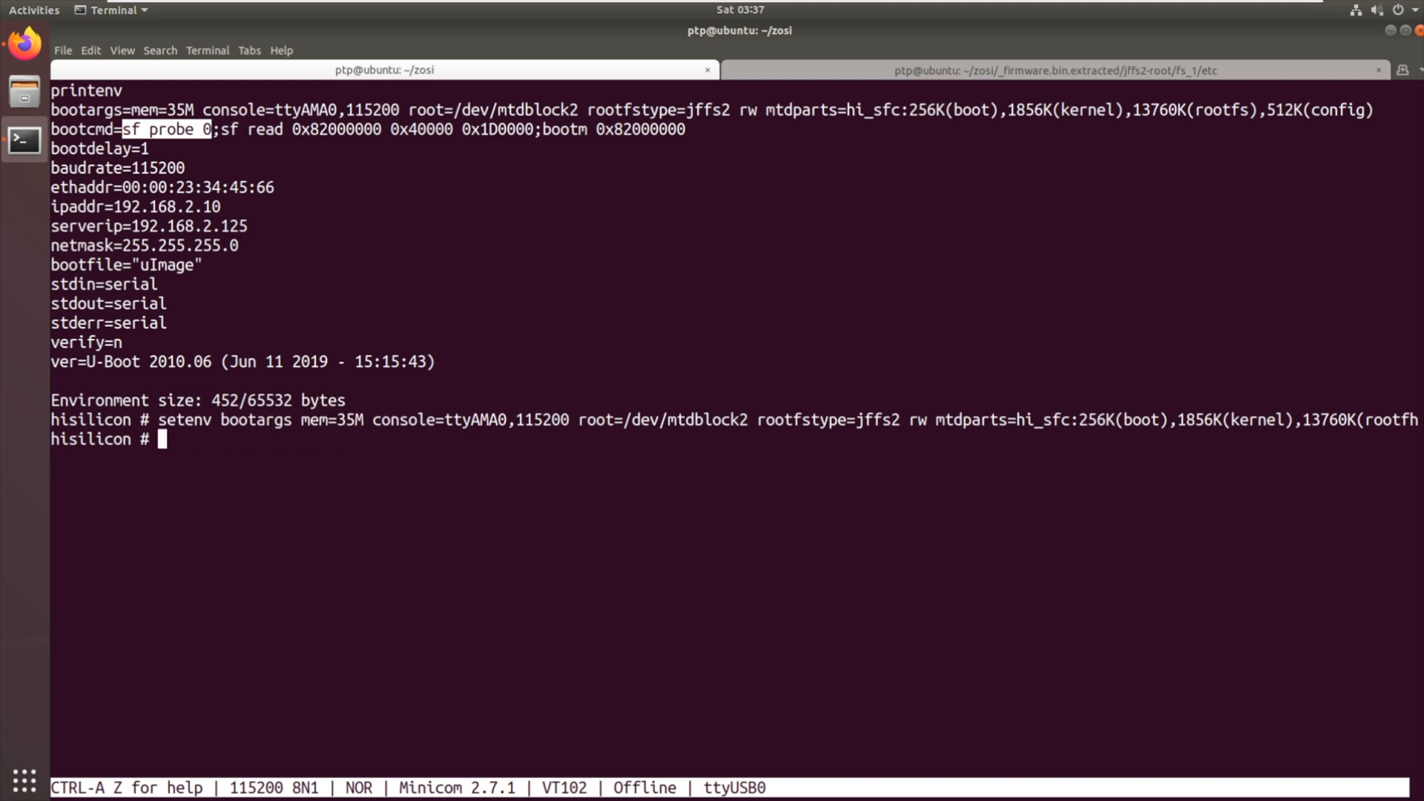
type("sf probe 0")
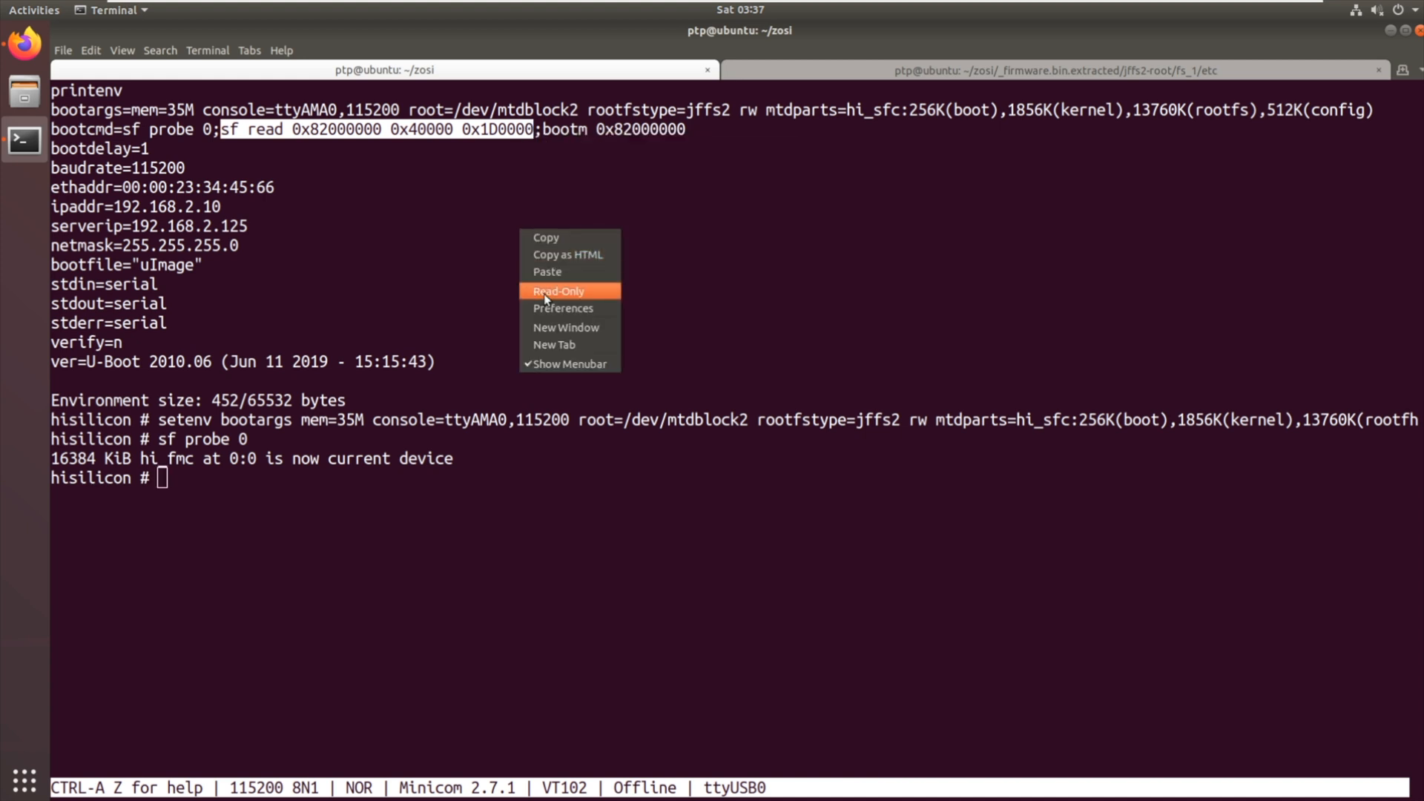
left_click(547, 273)
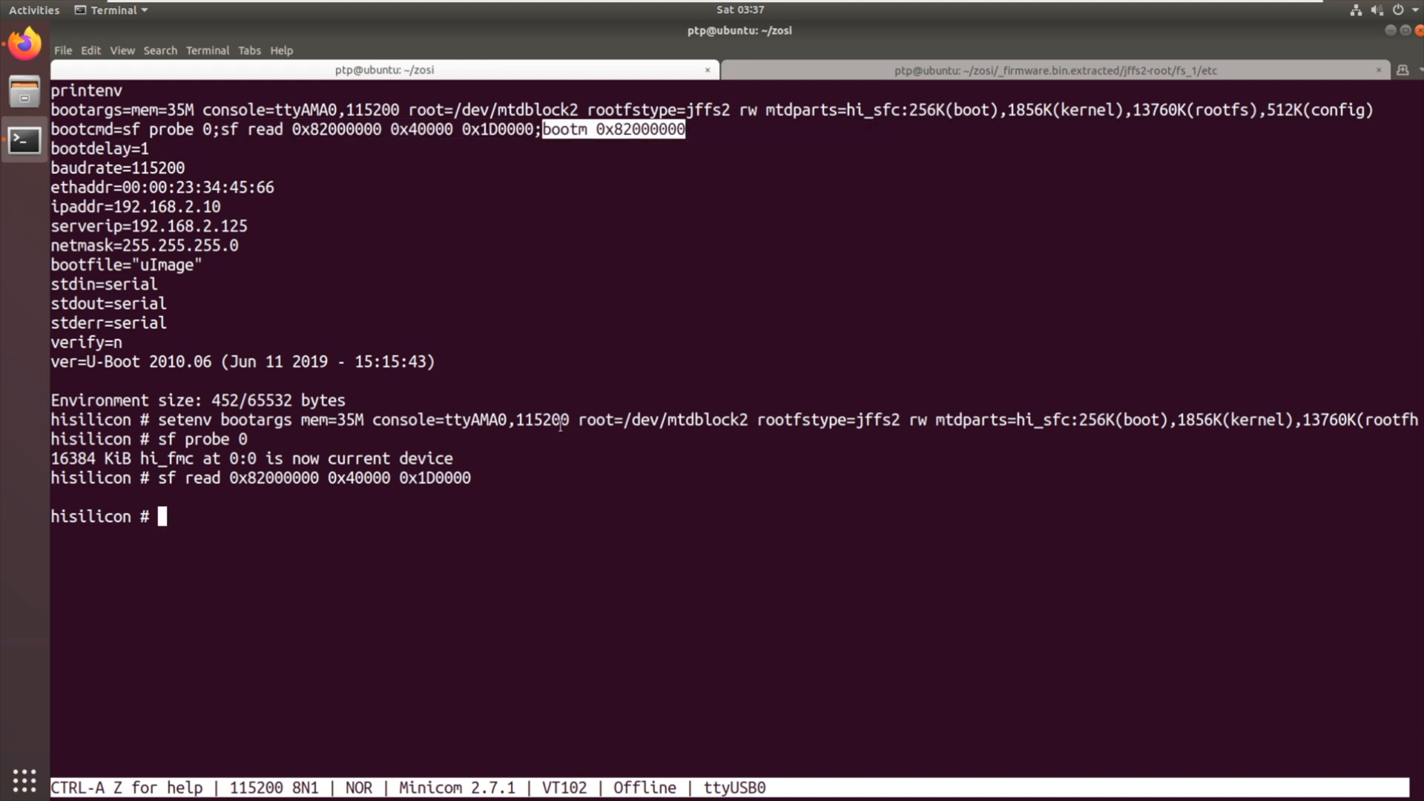
type("bootm 0x82000000")
type("ls")
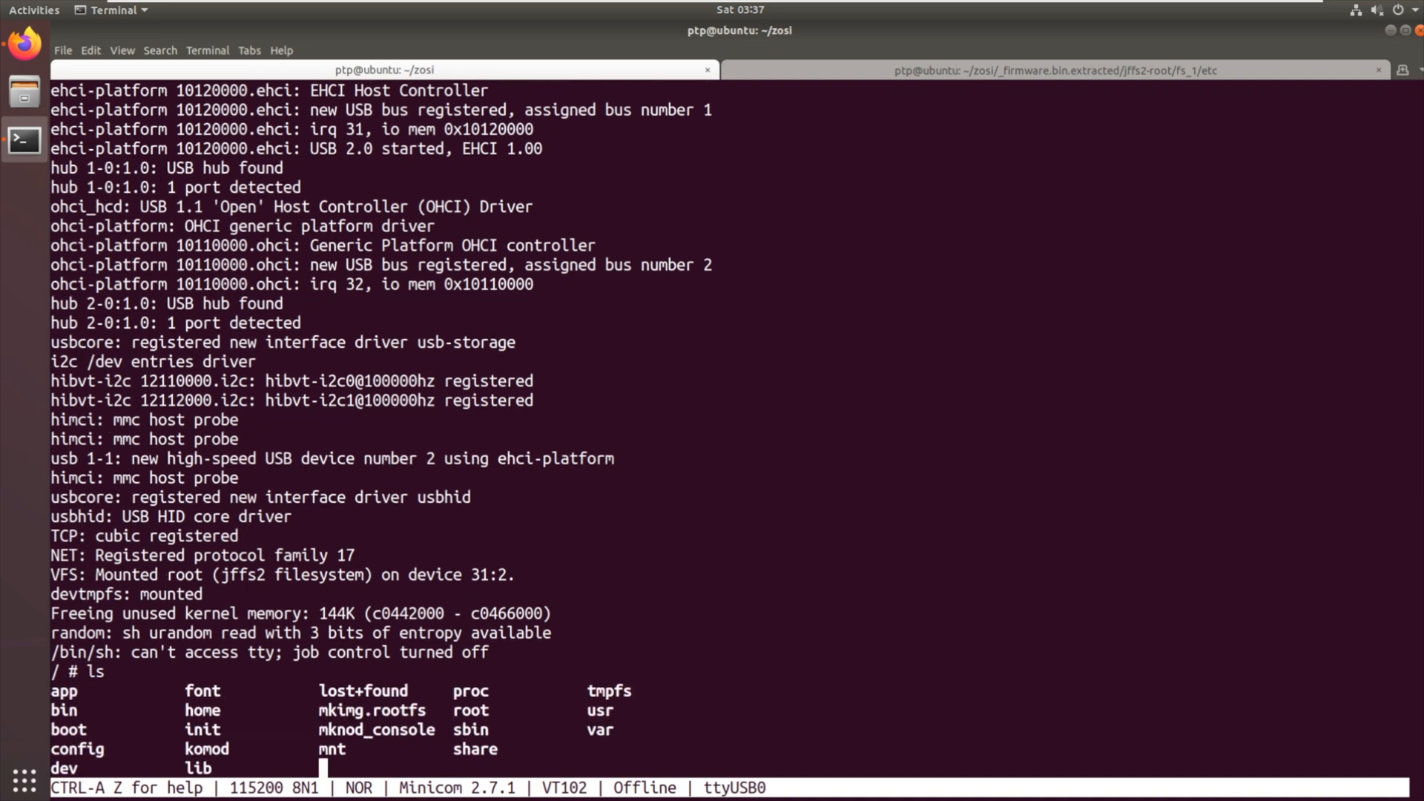
Try ps and mount, then mount proc on /proc with mount -t proc none /proc.
key("Return")
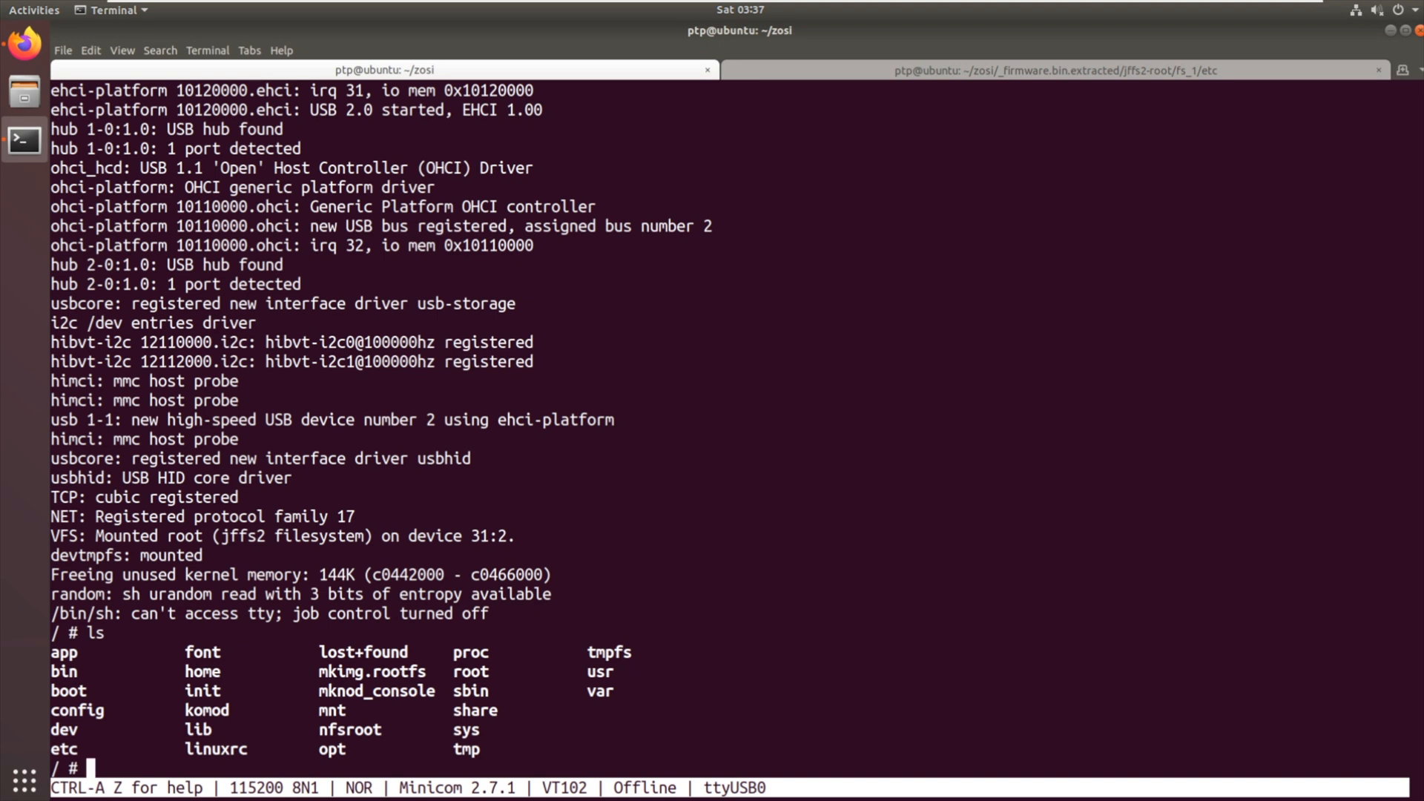
type("ps")
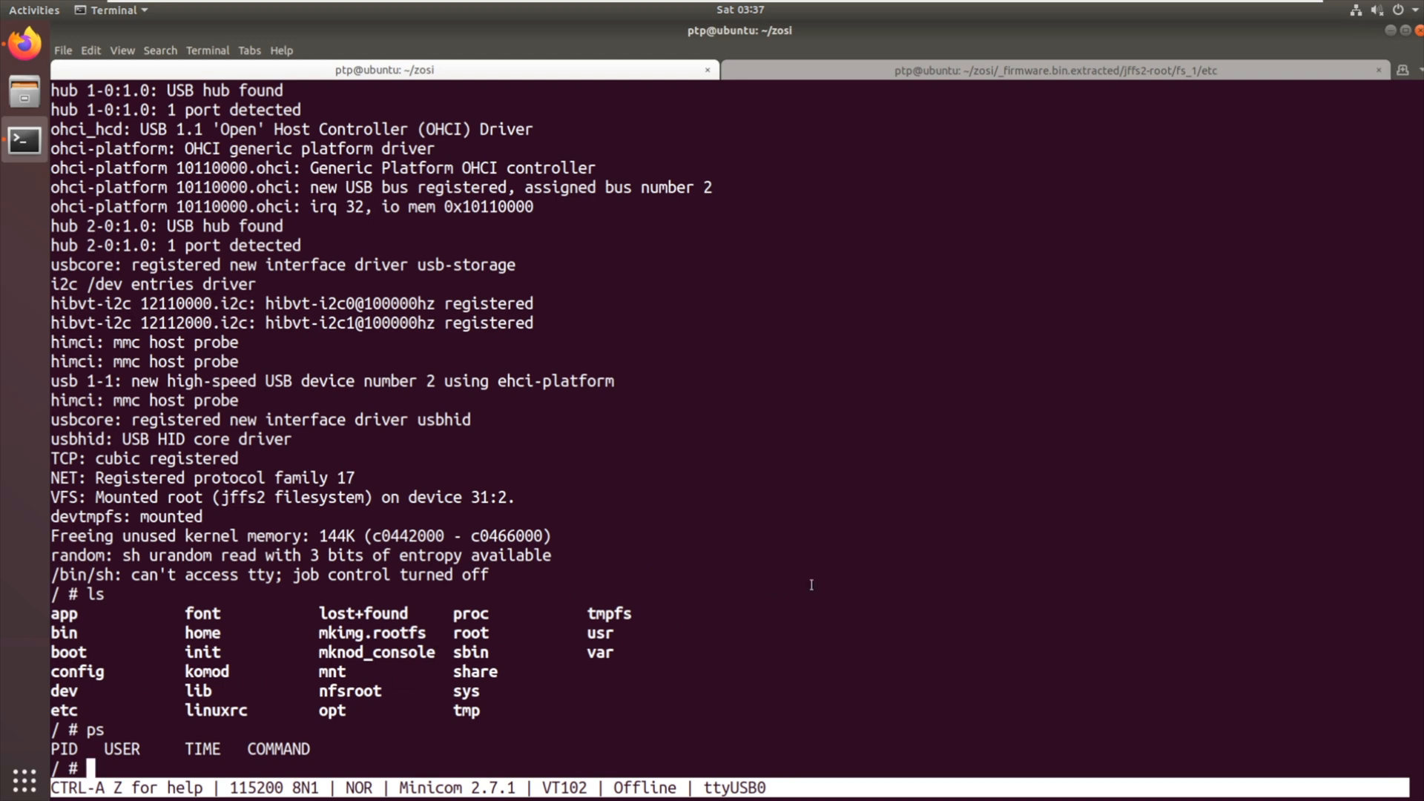
type("mount")
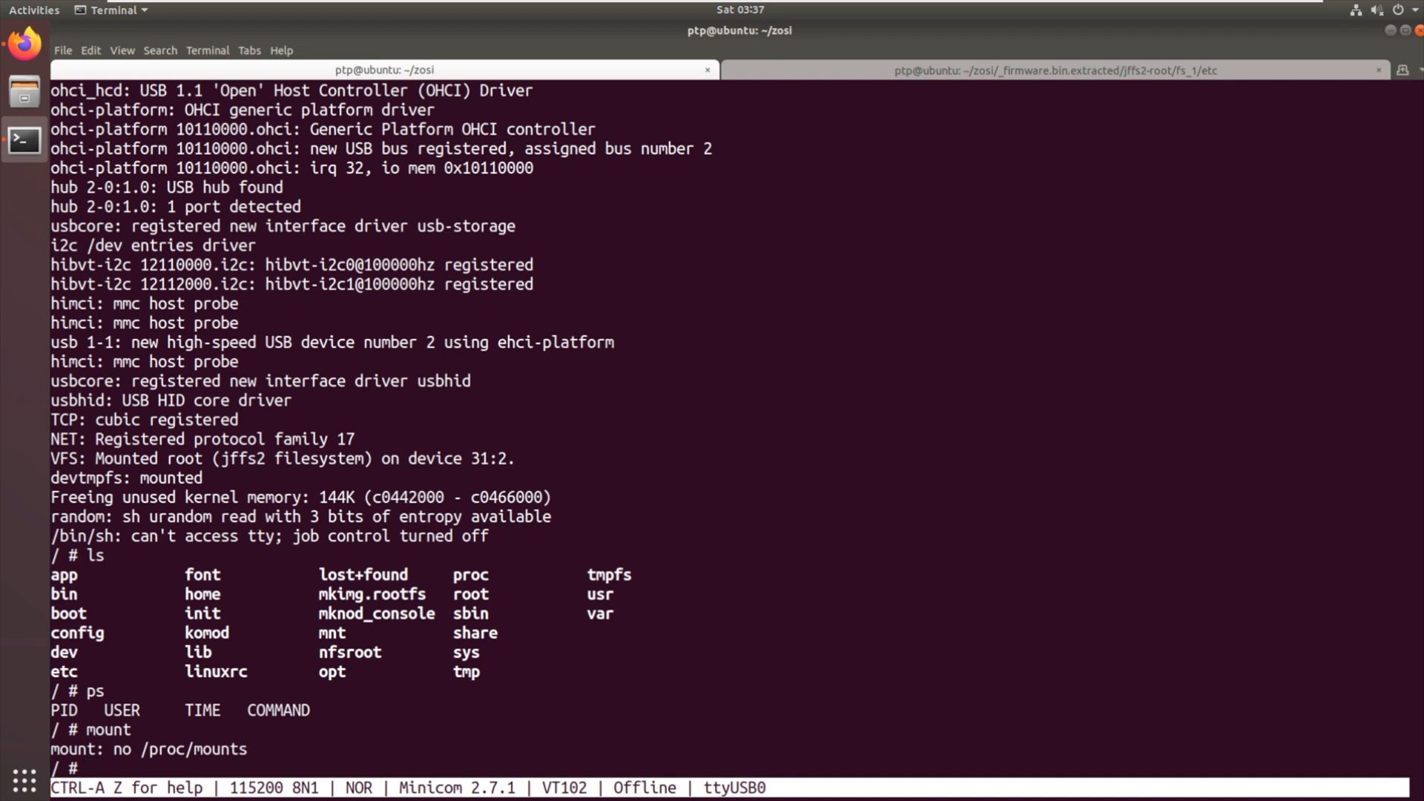
type("mount")
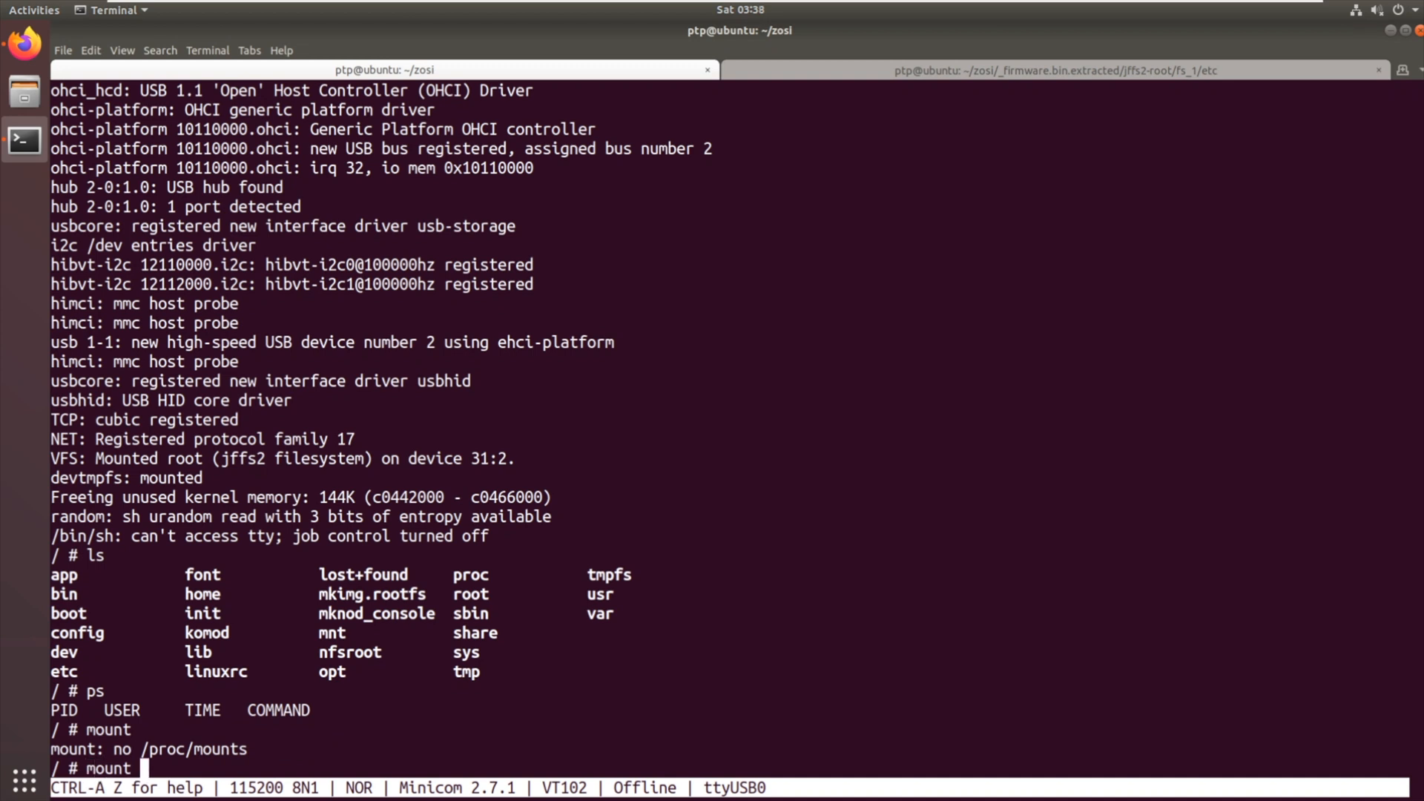
type("-t proc")
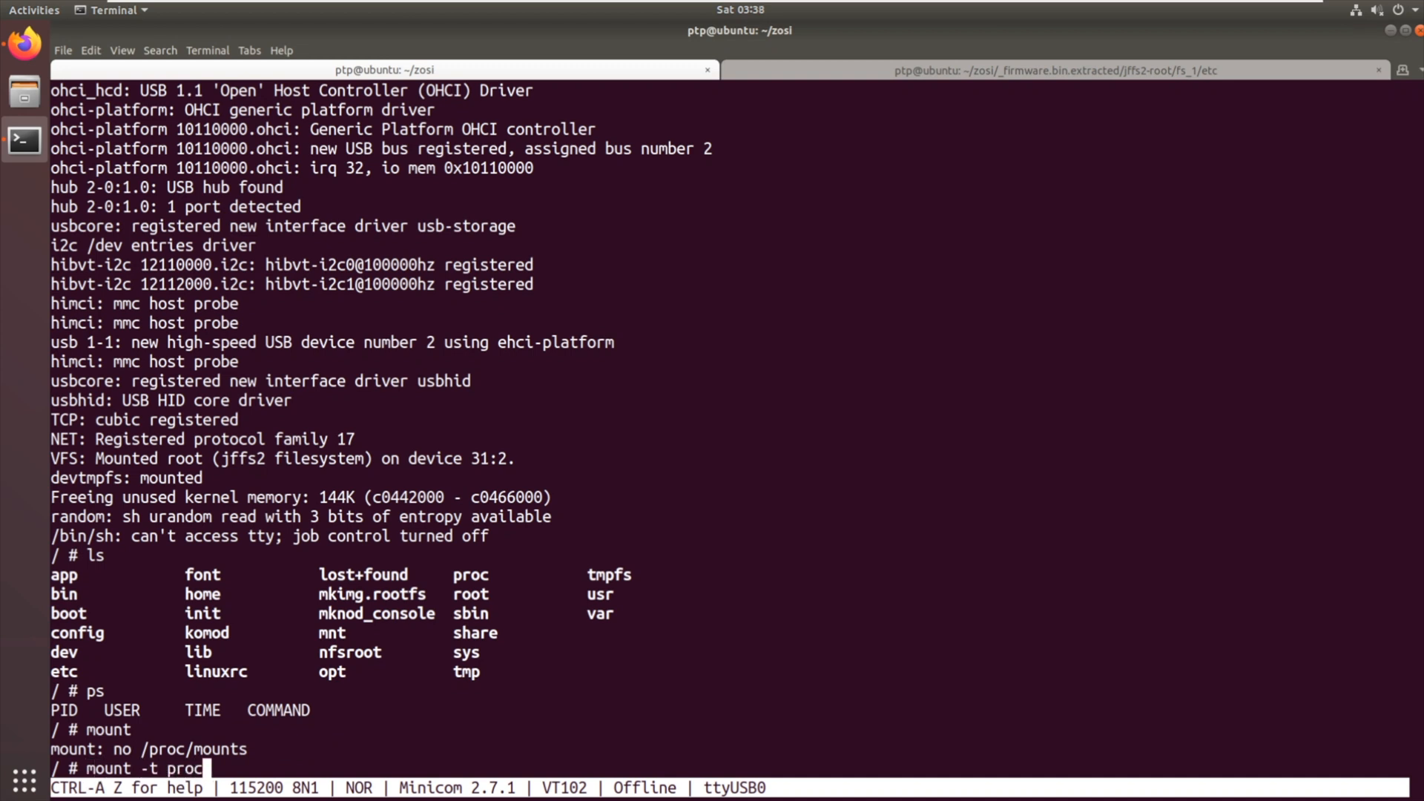
type("none /proc")
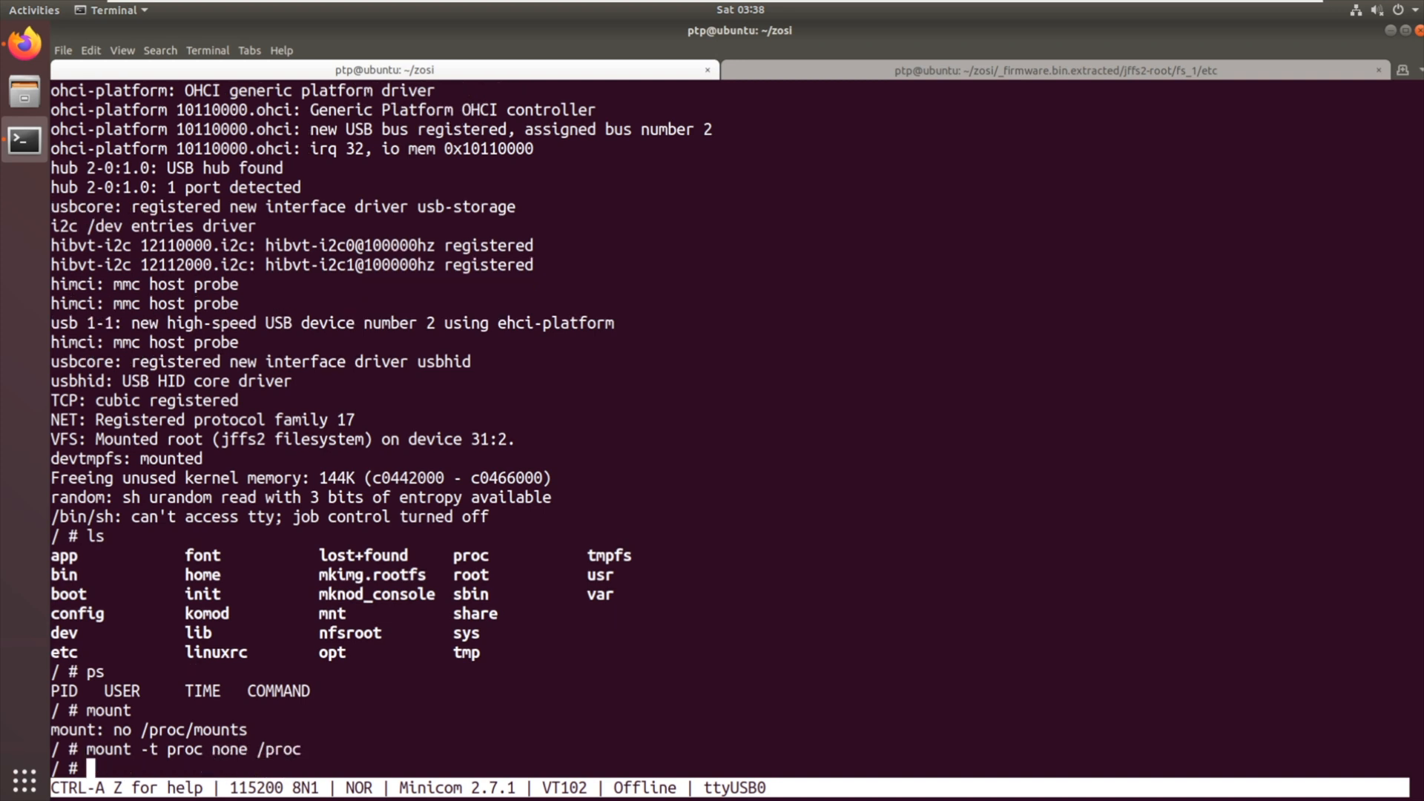
Mount sysfs on /sys and list the mounted filesystems with mount.
type("mount -t")
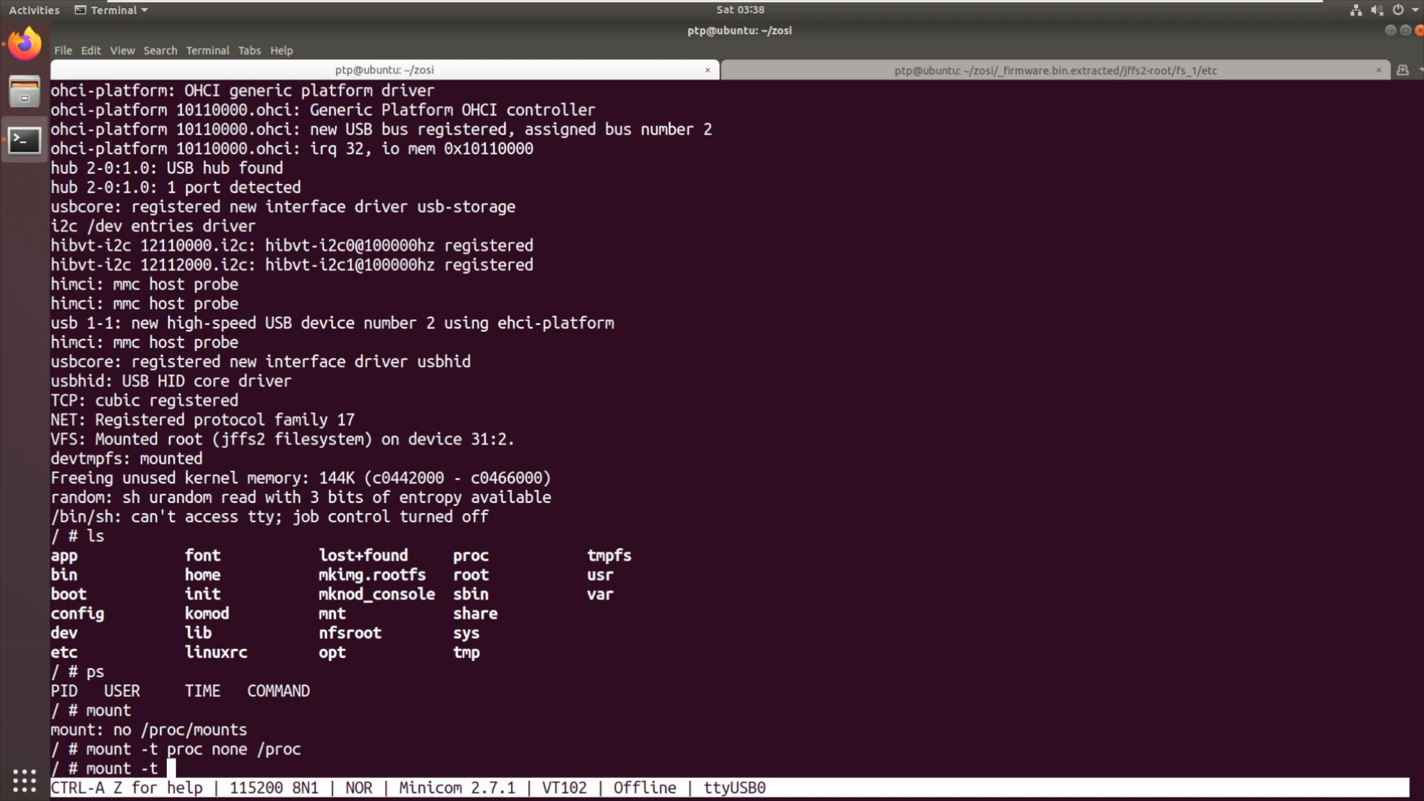
type("sysfs n")
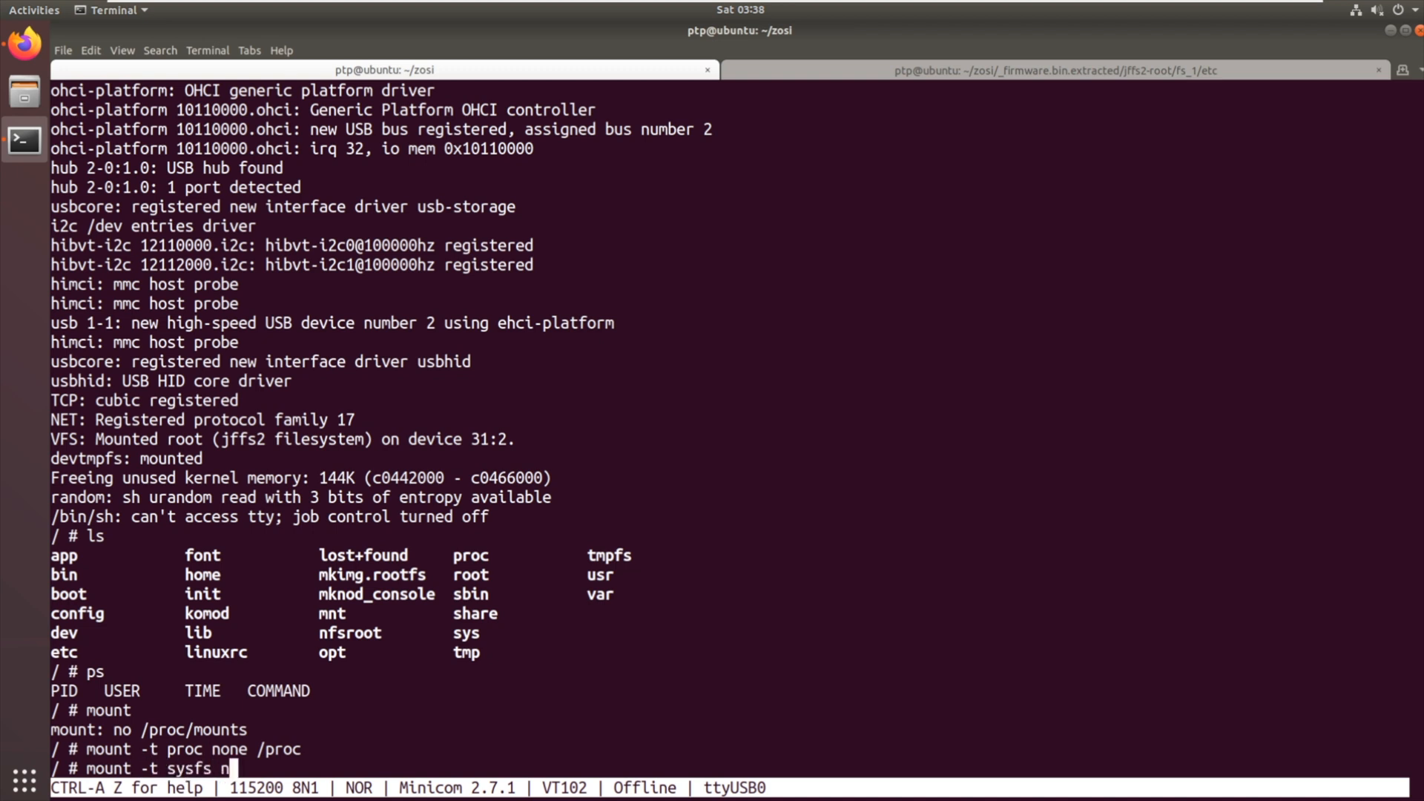
type("one /sy")
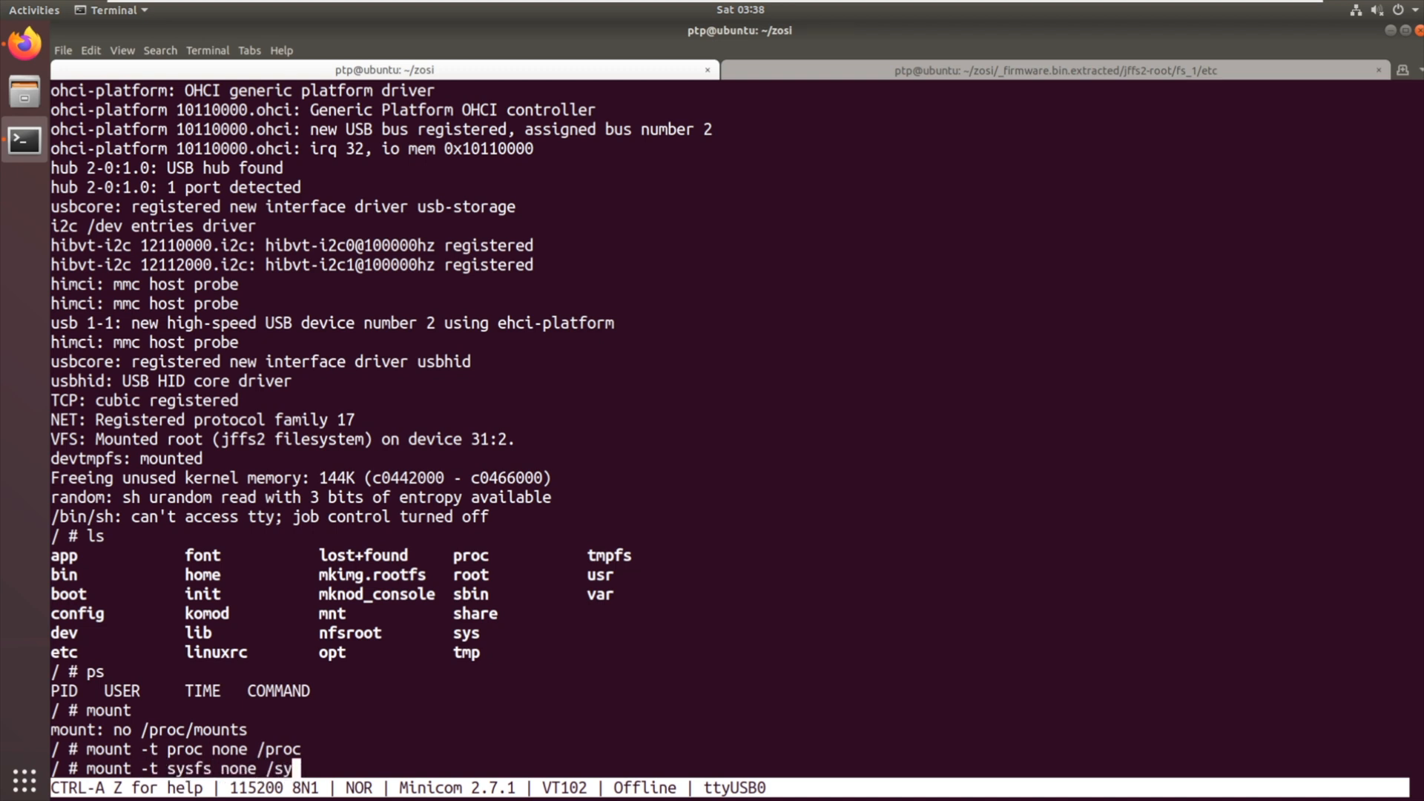
key("Return")
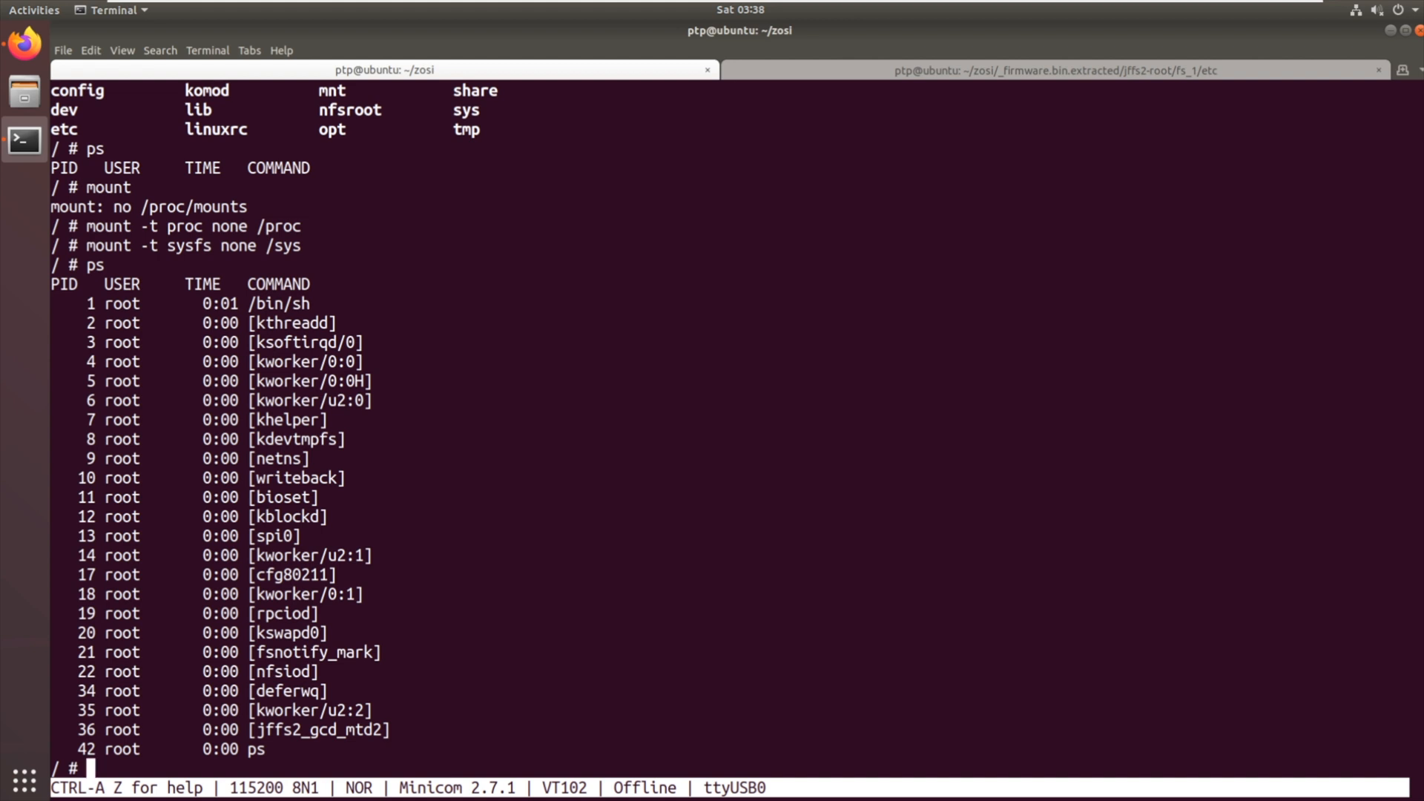
type("mount")
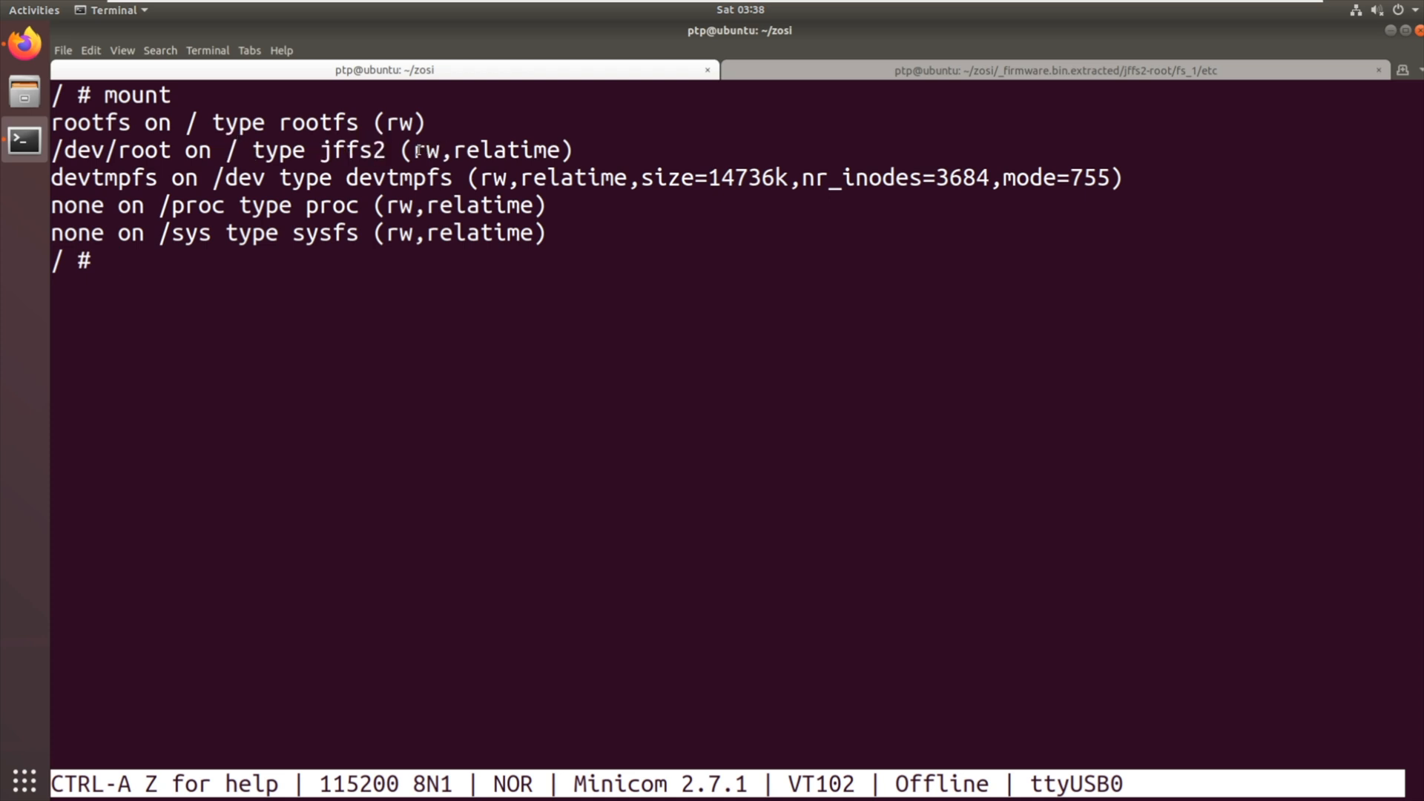
double_click(436, 152)
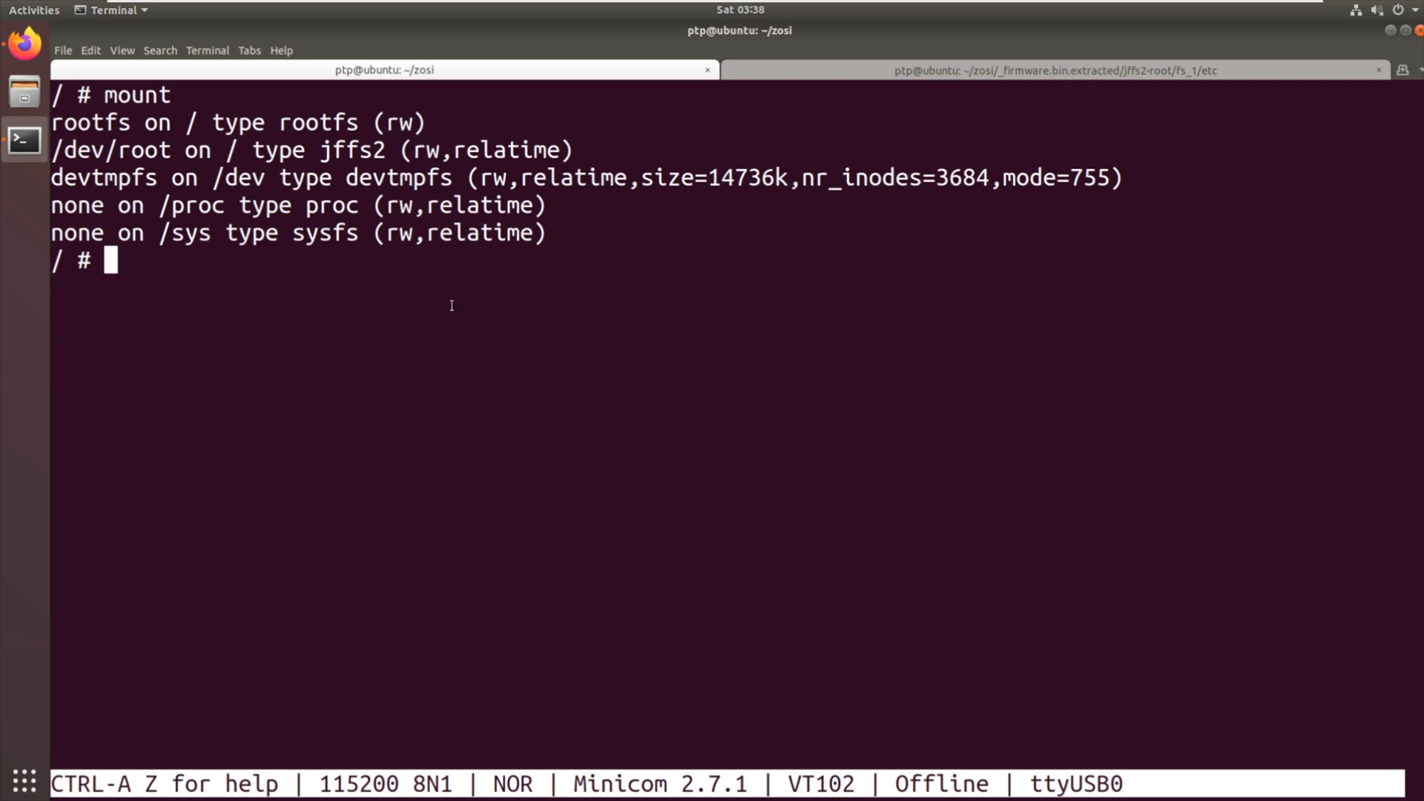
In /etc, cat passwd to view the root hash, change the root password with passwd, and recheck passwd.
type("cd /et")
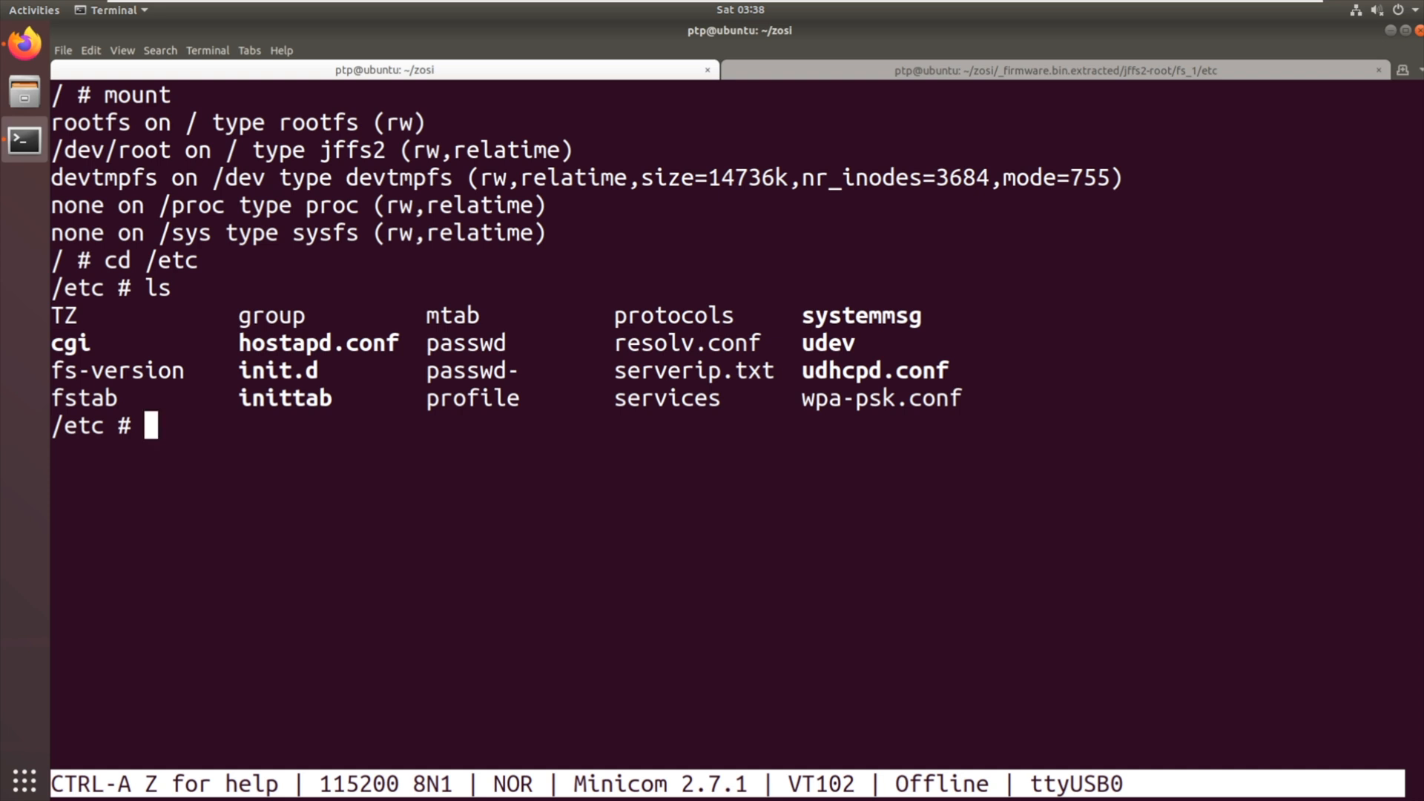
type("cat passwd")
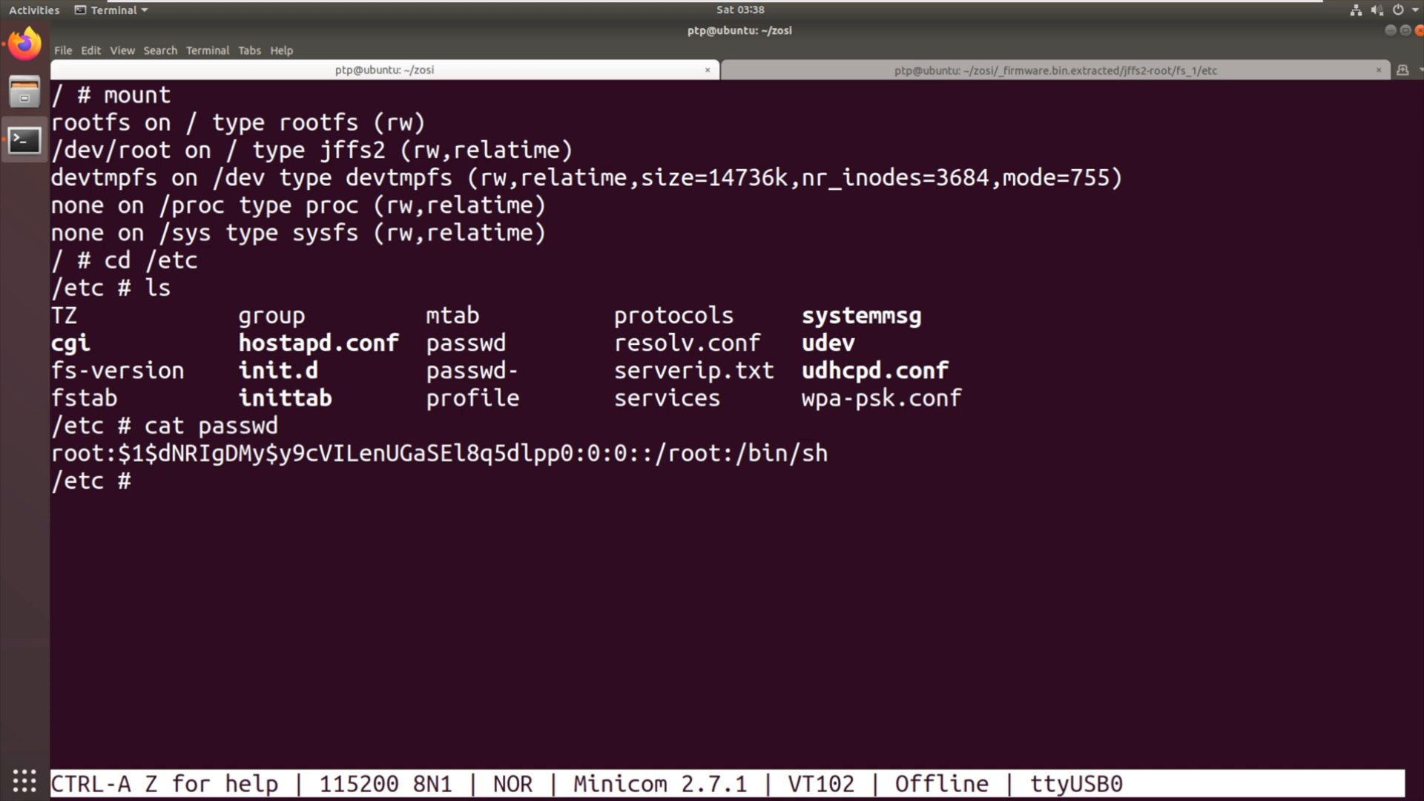
type("passwd")
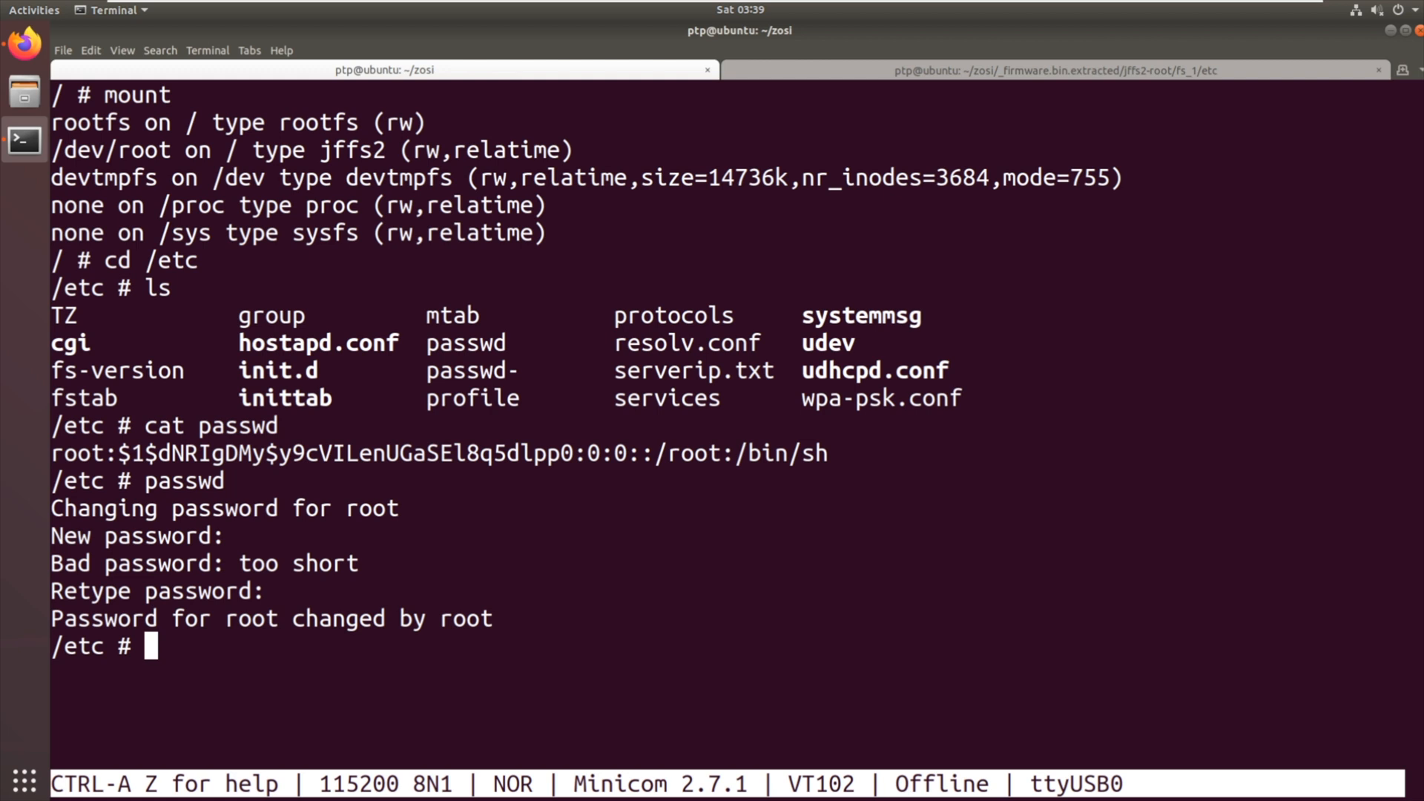
type("cat passwd")
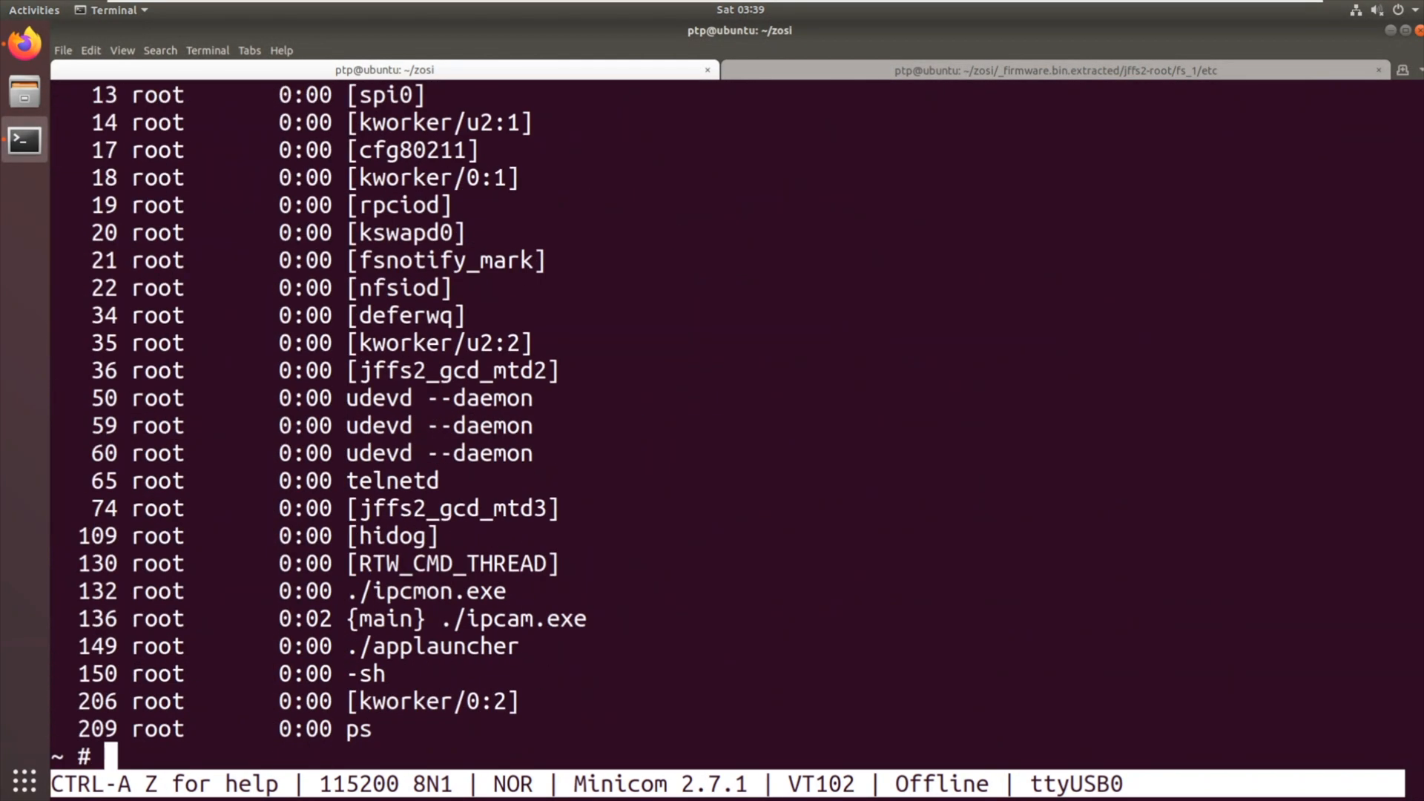
Get fresh shell prompts past the ntpclient and RTC error output after root login.
key("Return")
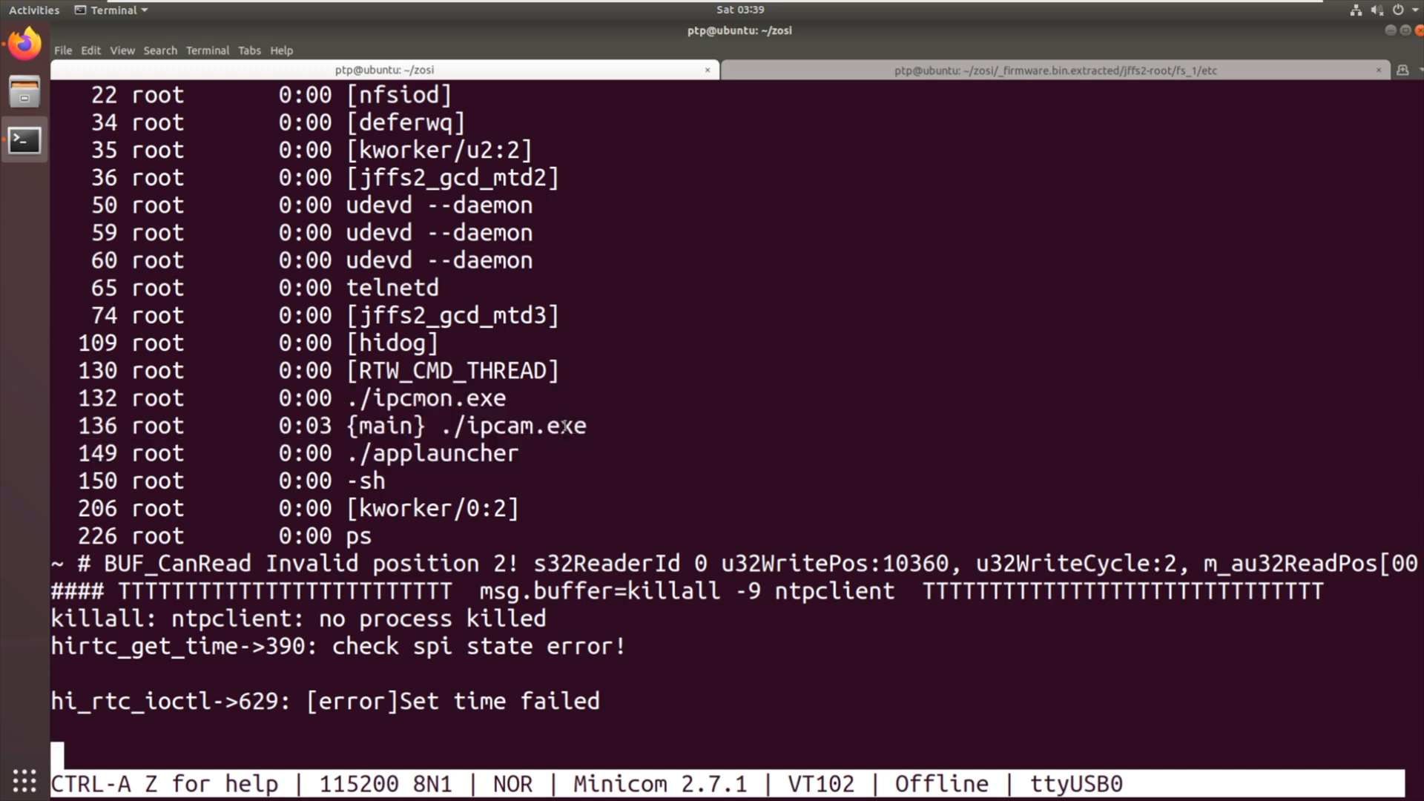
key("Return")
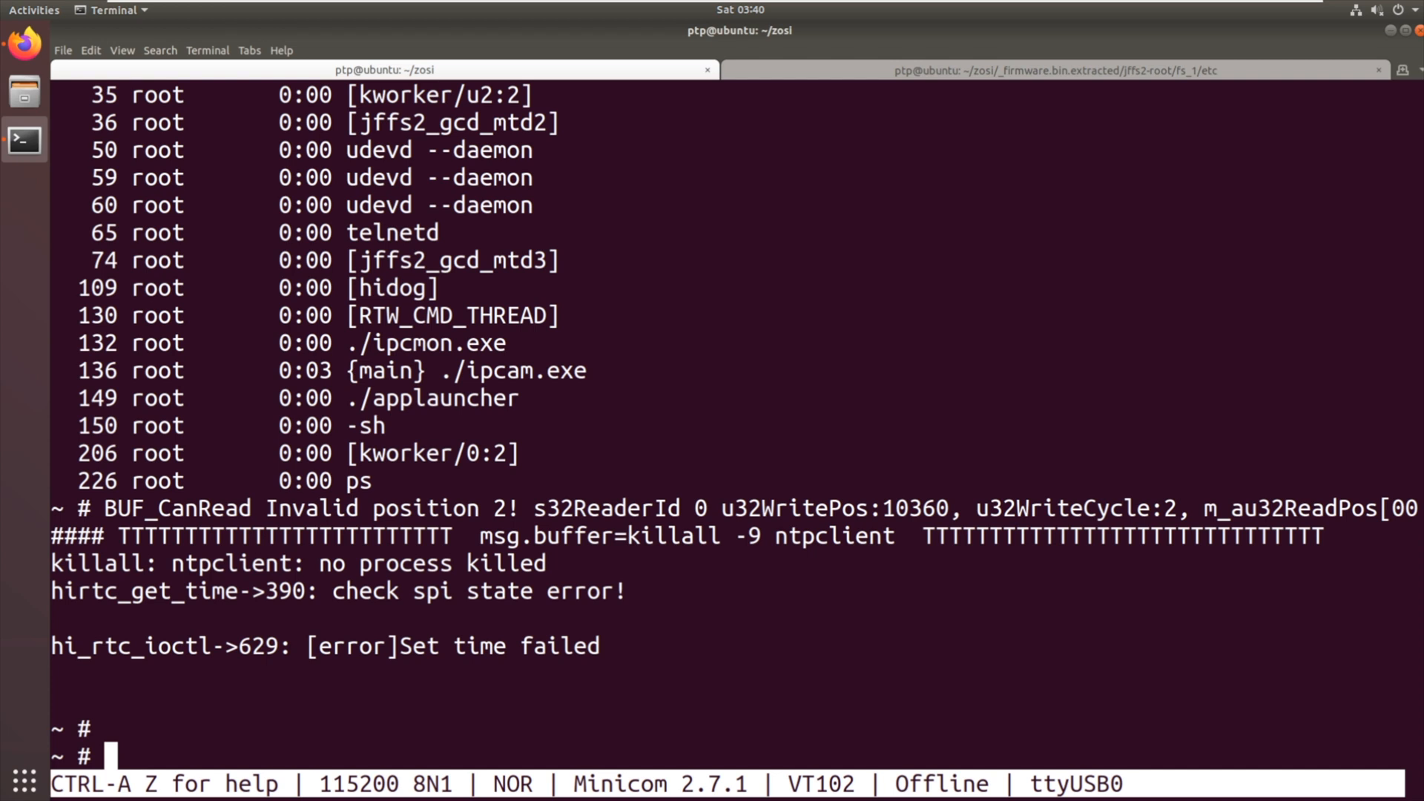
Run ifconfig showing eth0 192.168.138.2 and wlan0, then list /etc with hostapd.conf and wpa-psk.conf.
type("ifc")
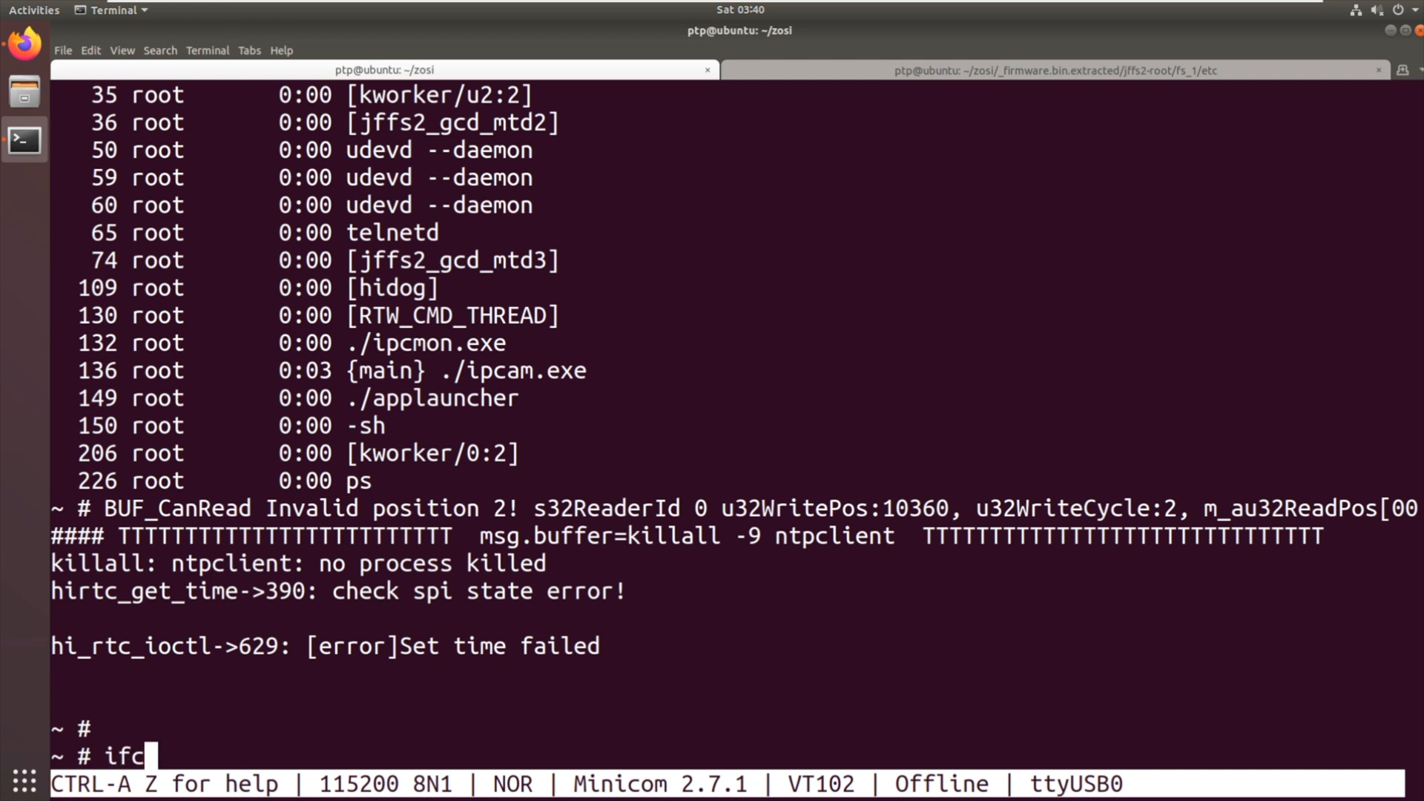
type("onfig")
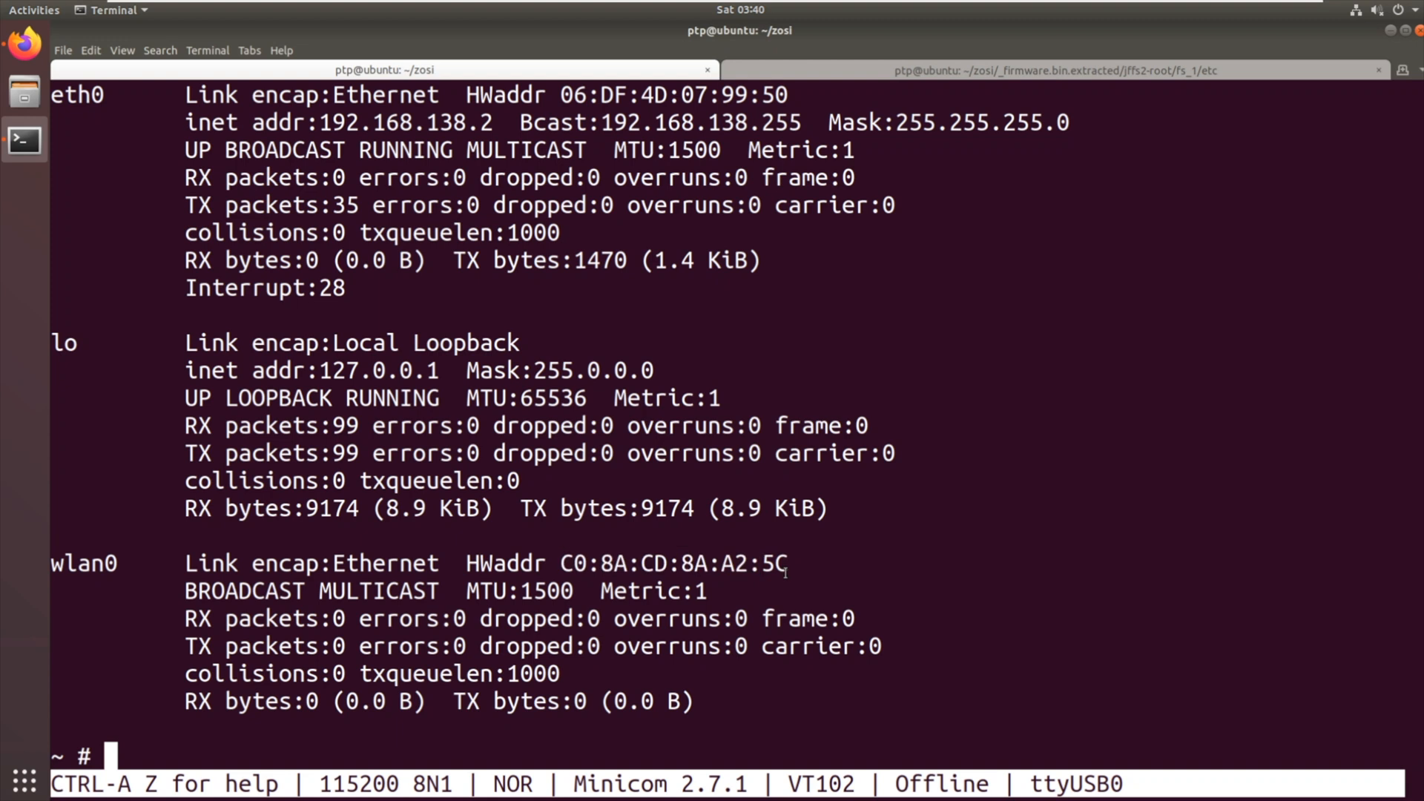
type("ls")
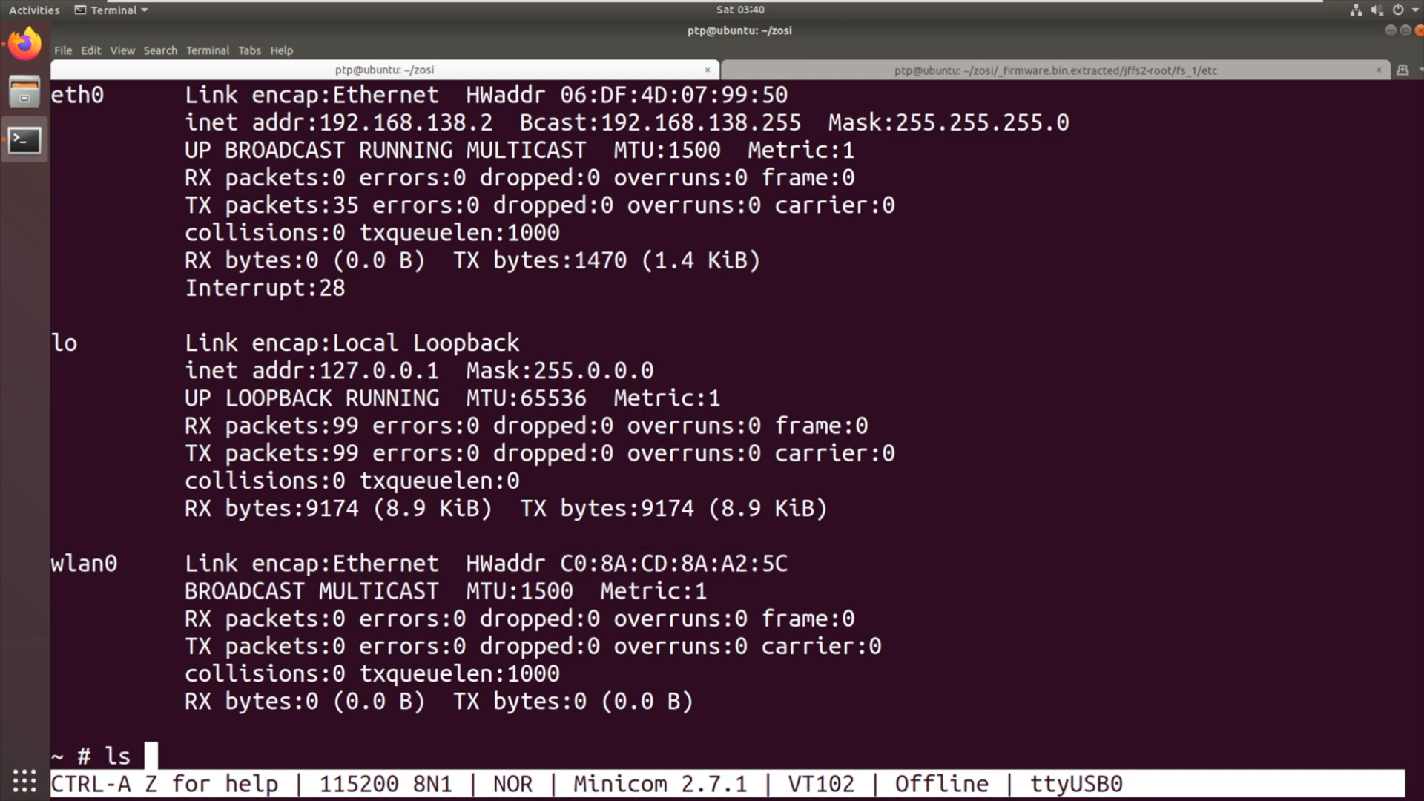
type("cd /etc")
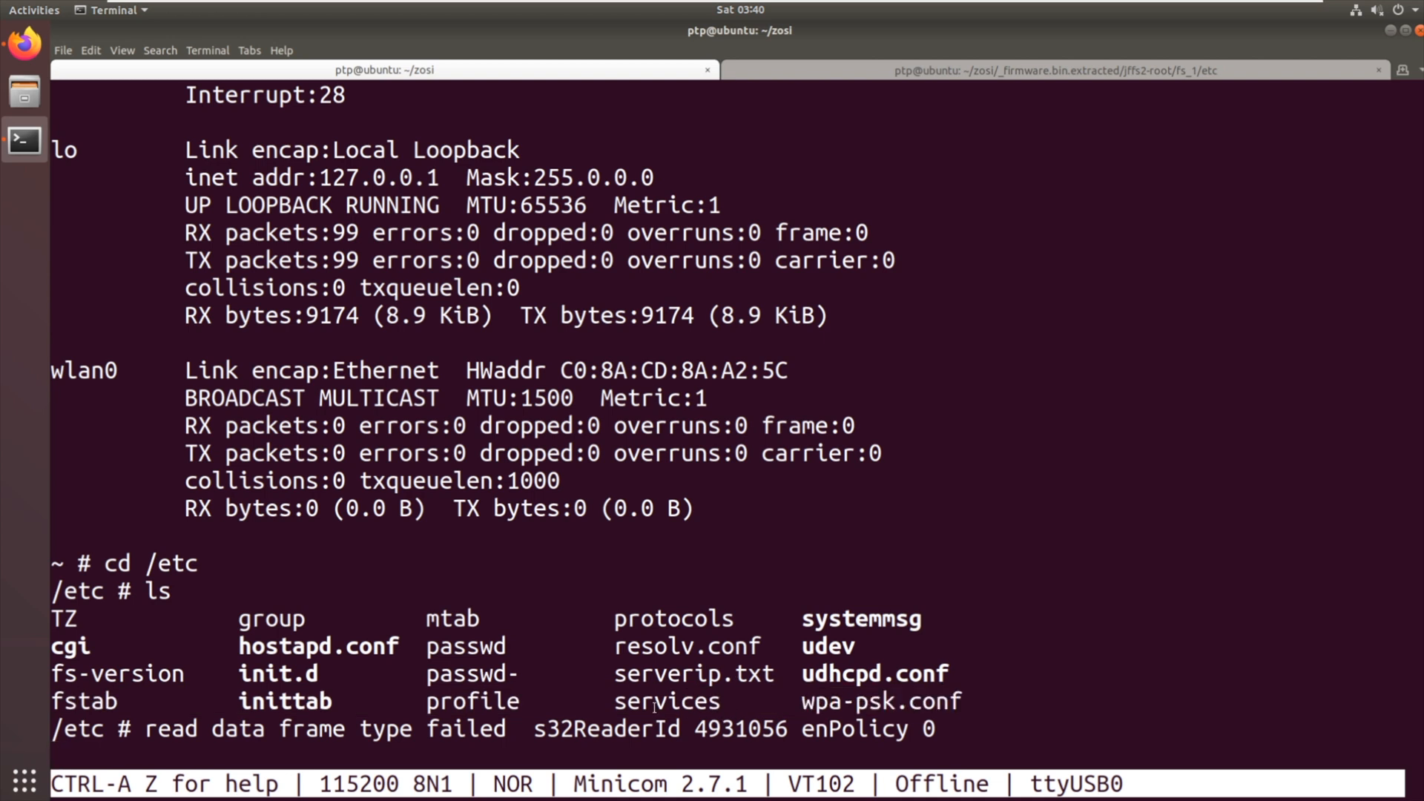
Dump hostapd.conf, check ifconfig wlan0 and grep ps for a hostapd process.
key("Return")
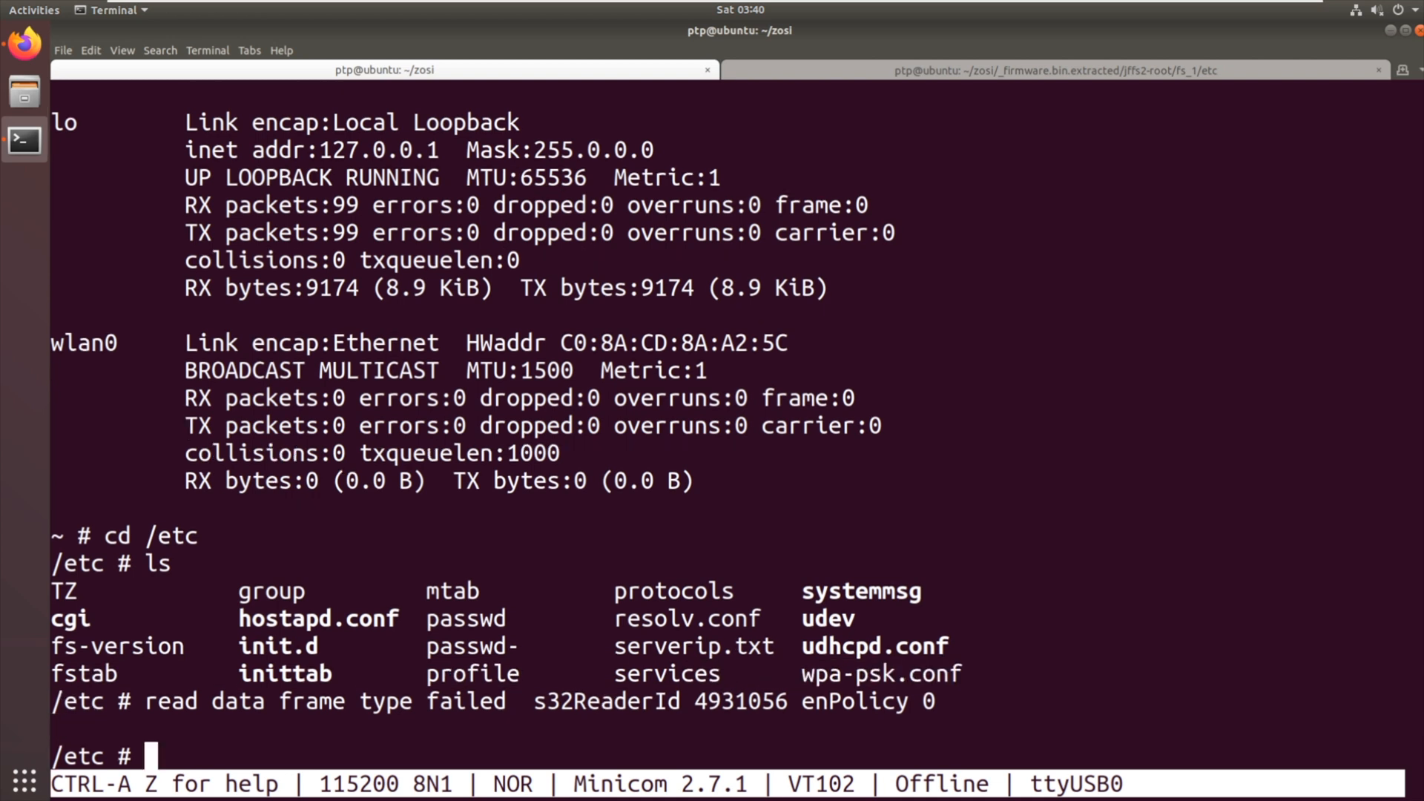
type("cat hostapd.conf")
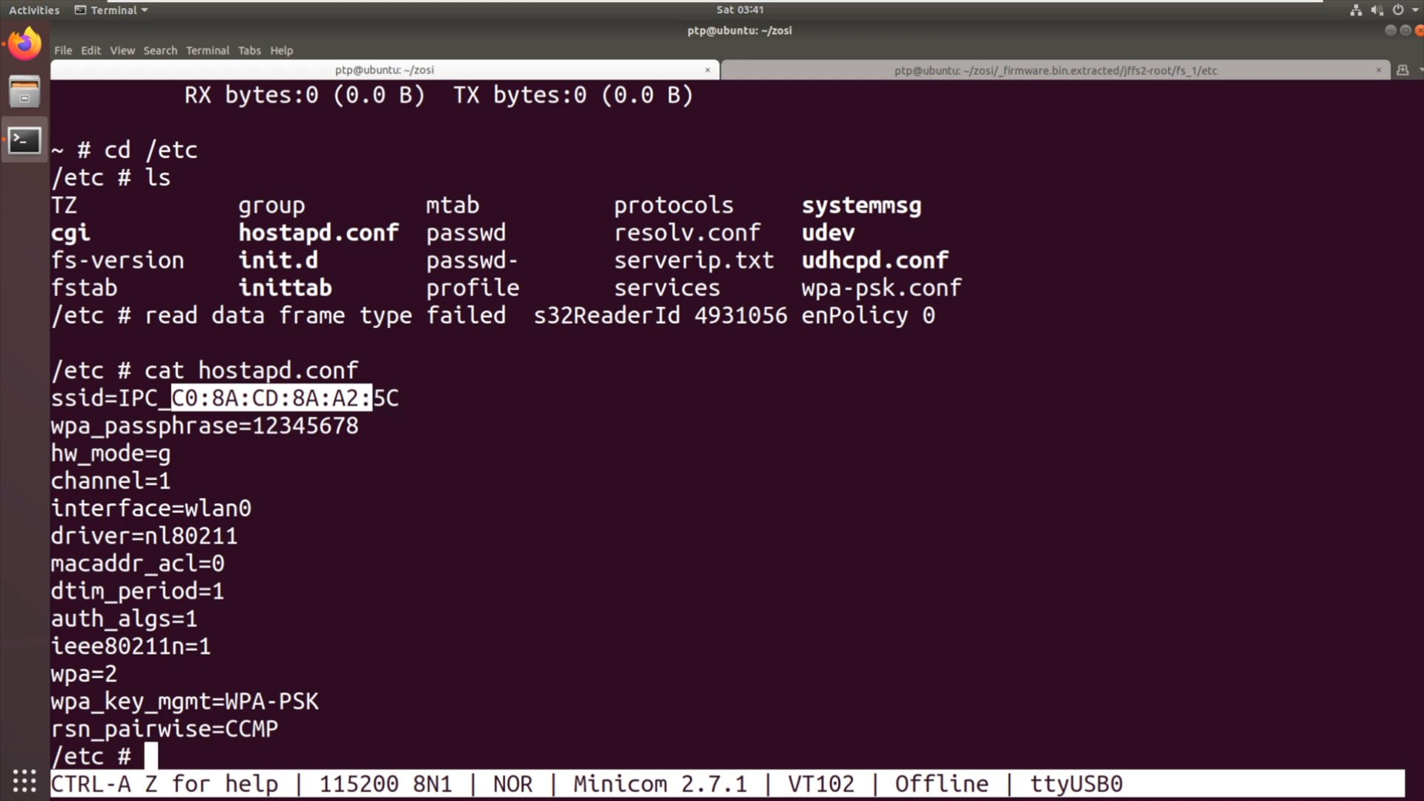
type("ifconfig wlan0")
type("ps |")
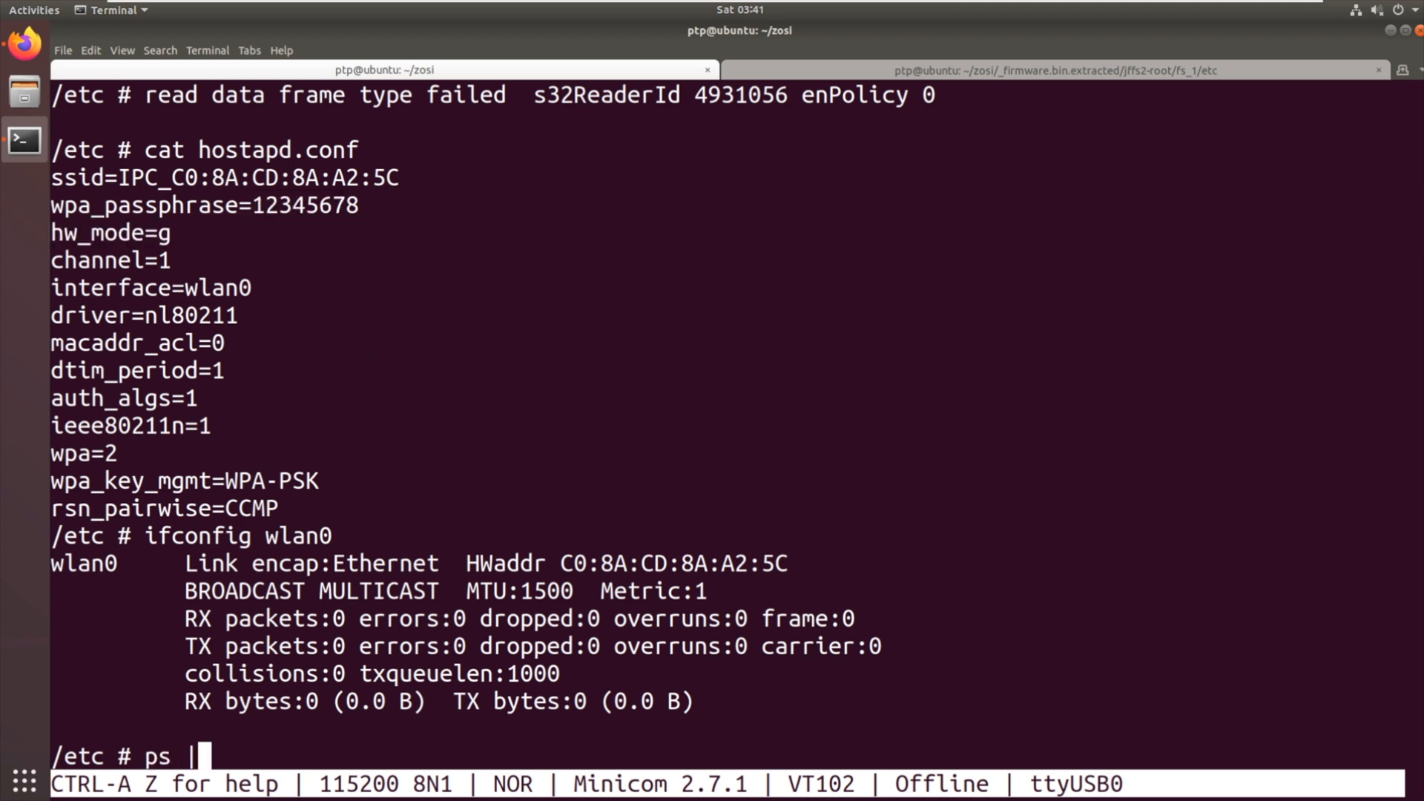
type("grep hostapd")
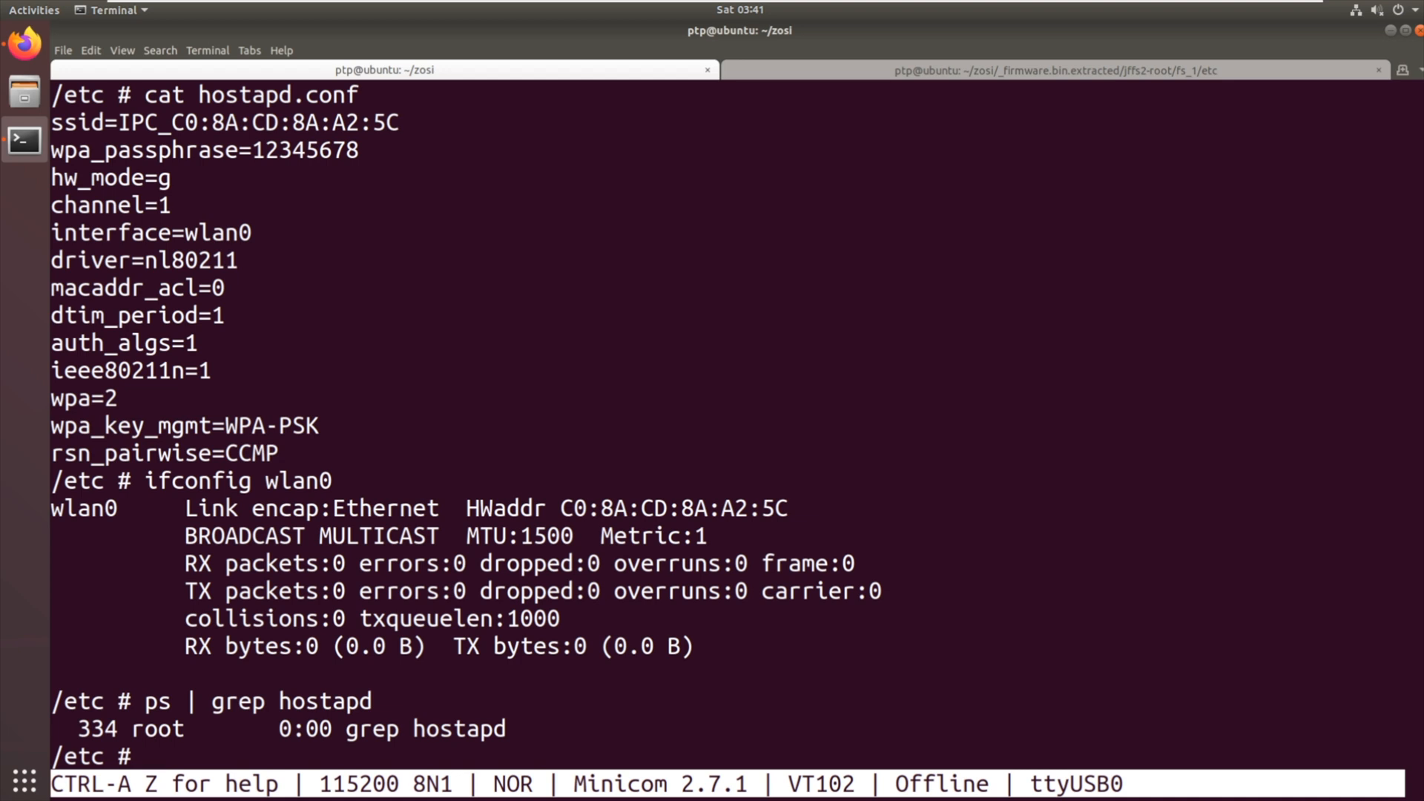
type("cat wpa-psk.conf")
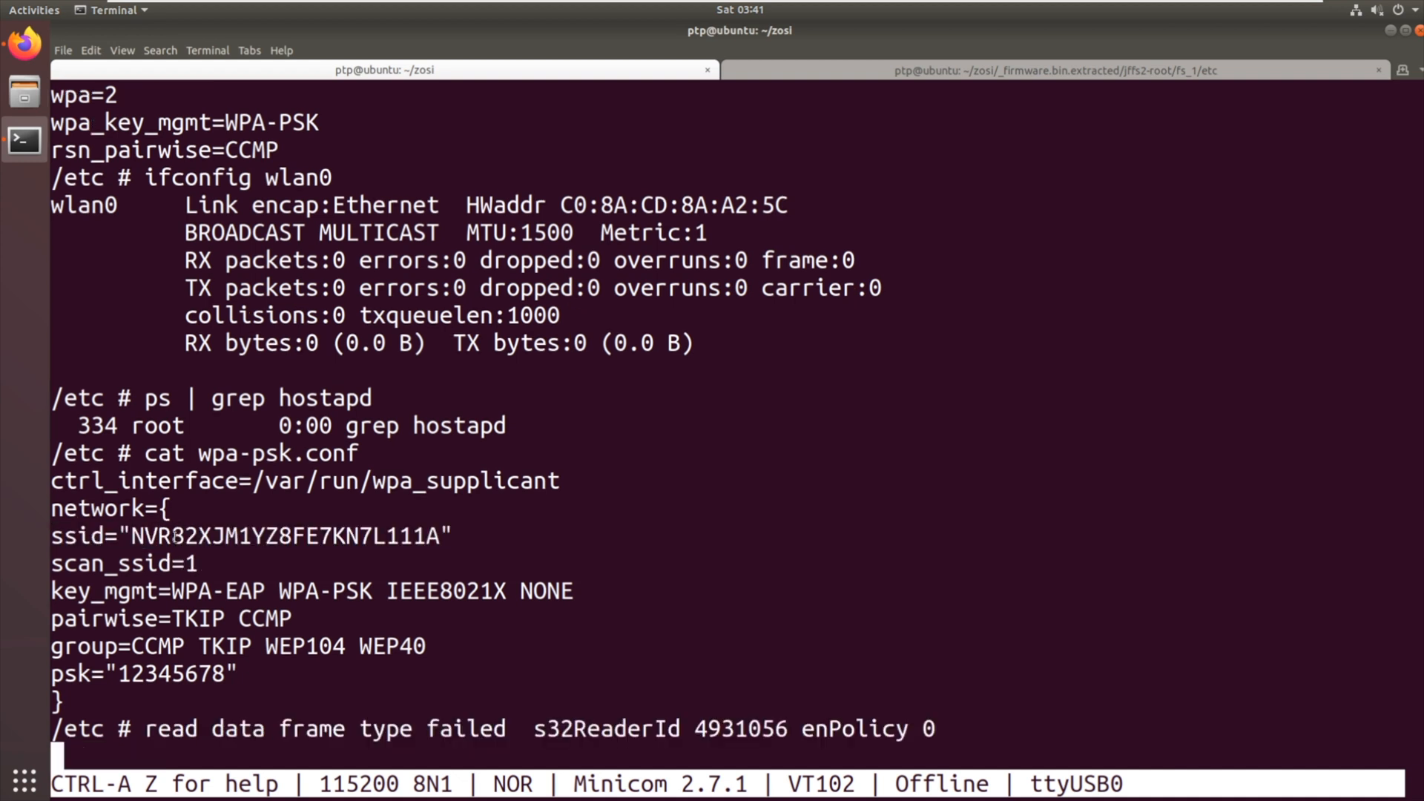
left_click_drag(171, 536, 410, 535)
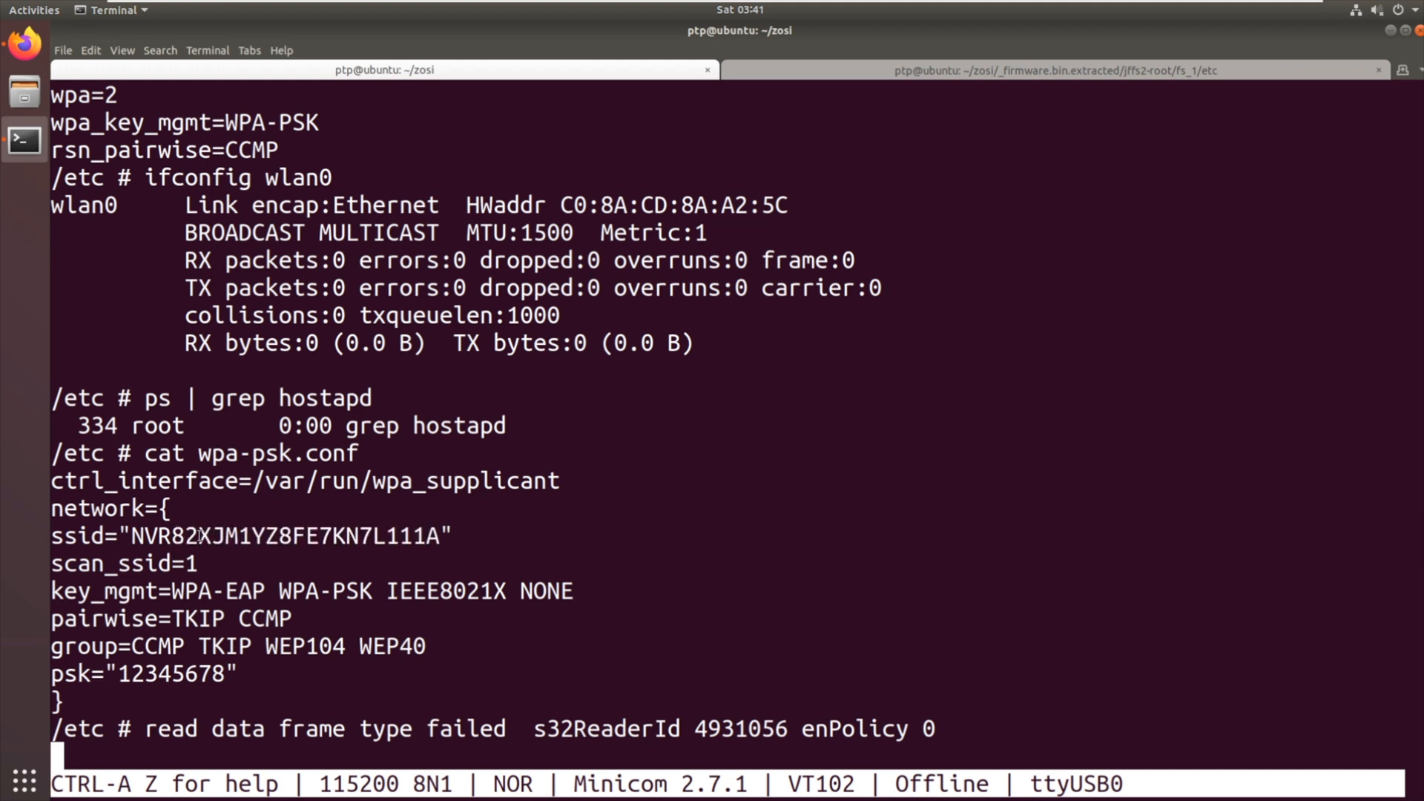
left_click_drag(156, 535, 411, 536)
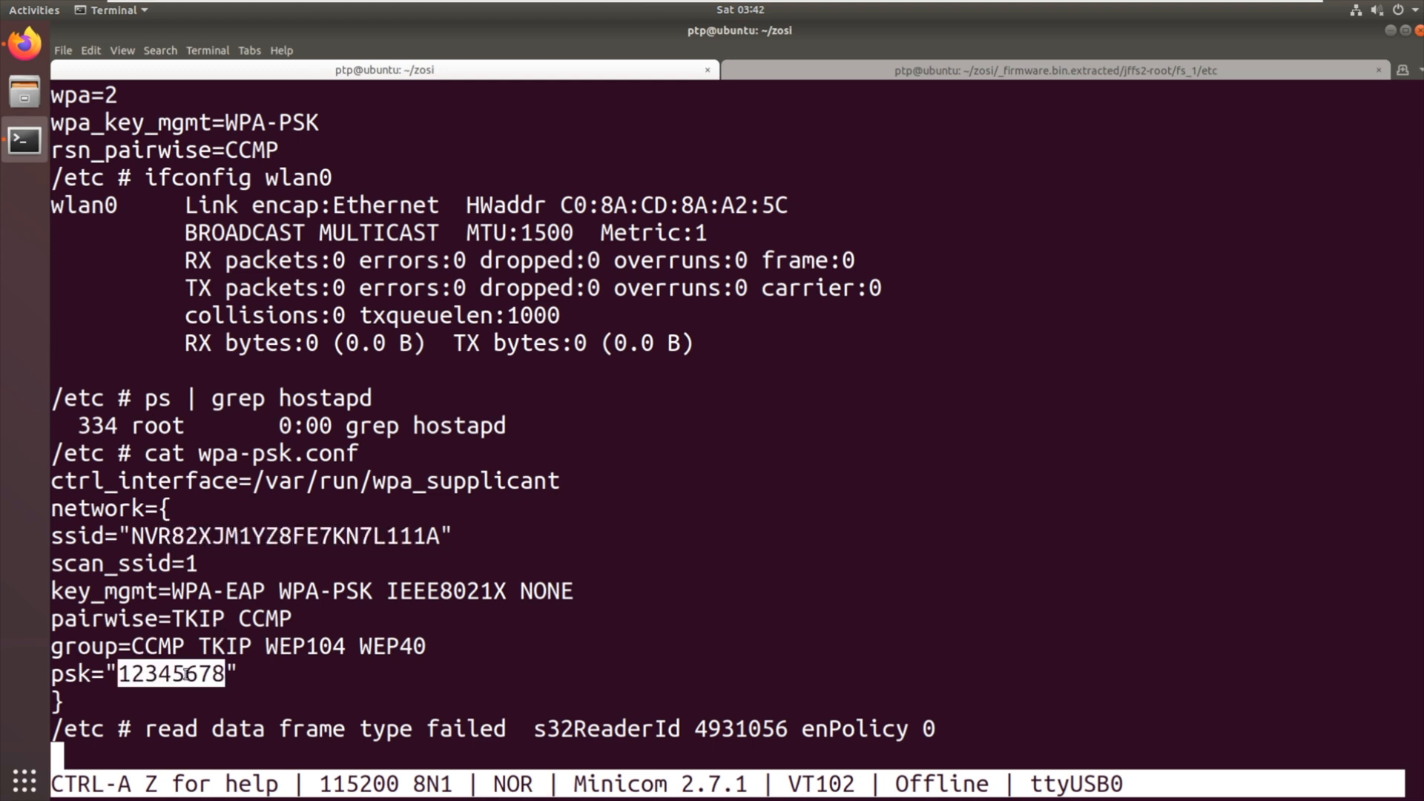
mouse_move(754, 679)
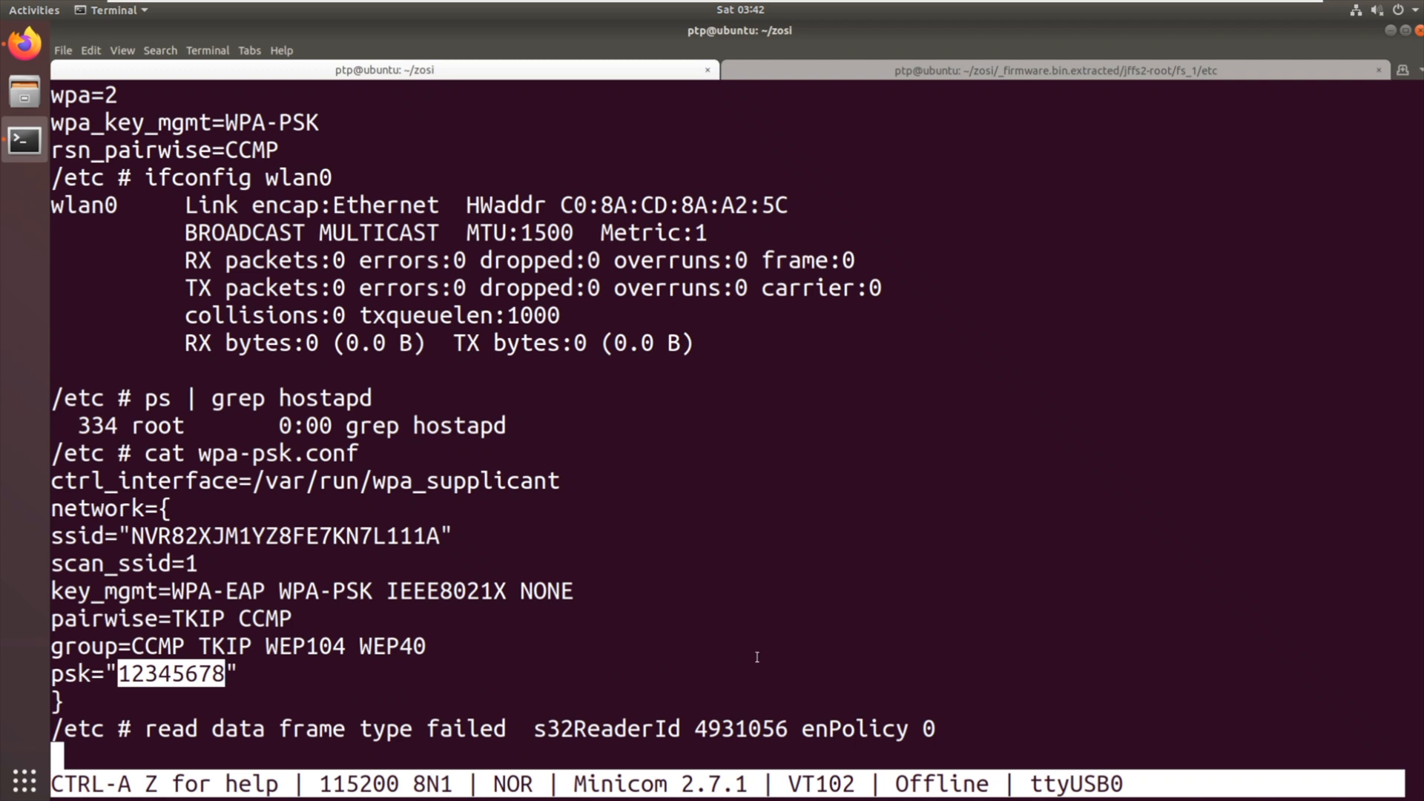
Run netstat -tlpn showing ipcam.exe on 554, 8080, 8000 and telnetd on 23, highlighting 192.168.147.2:8080.
type("netstat -tlpn")
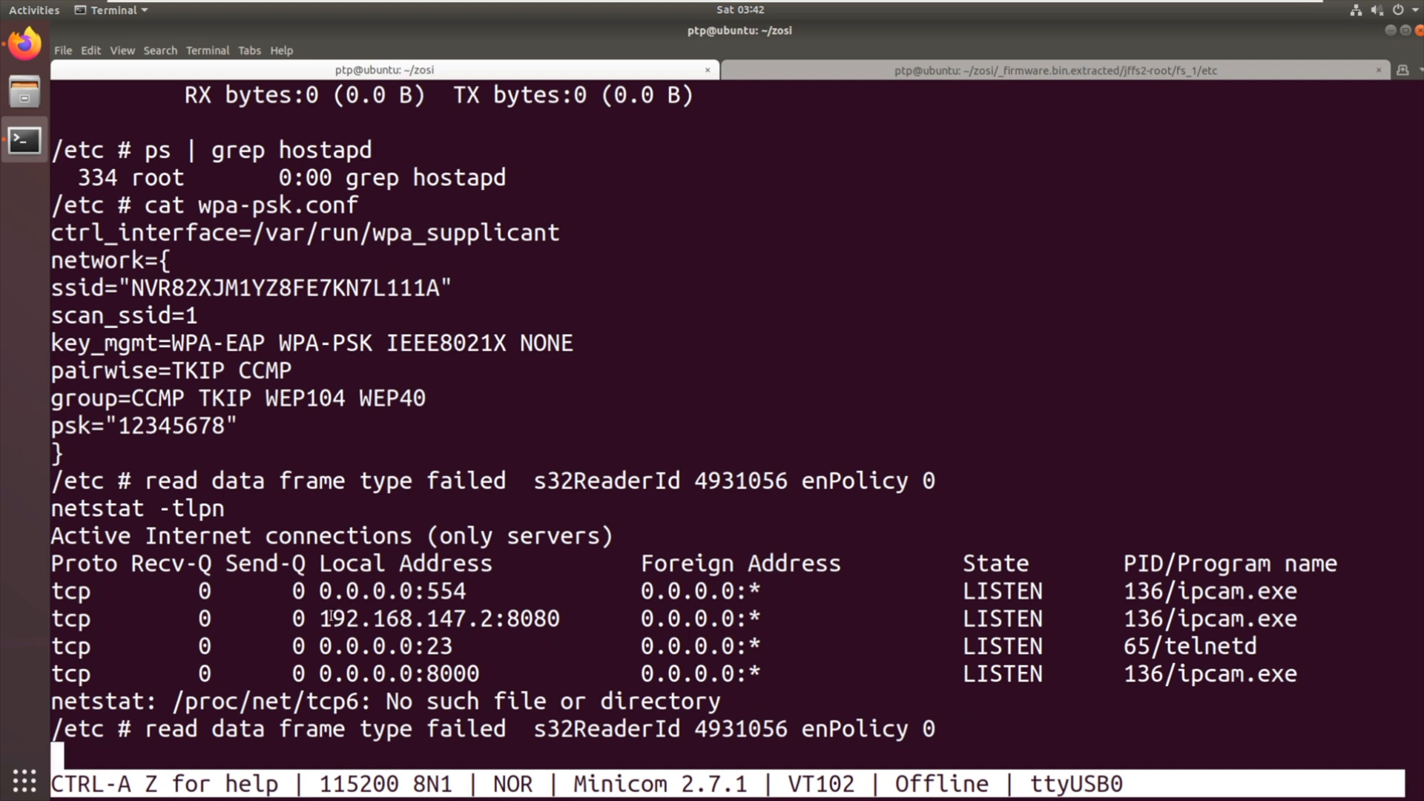
double_click(392, 620)
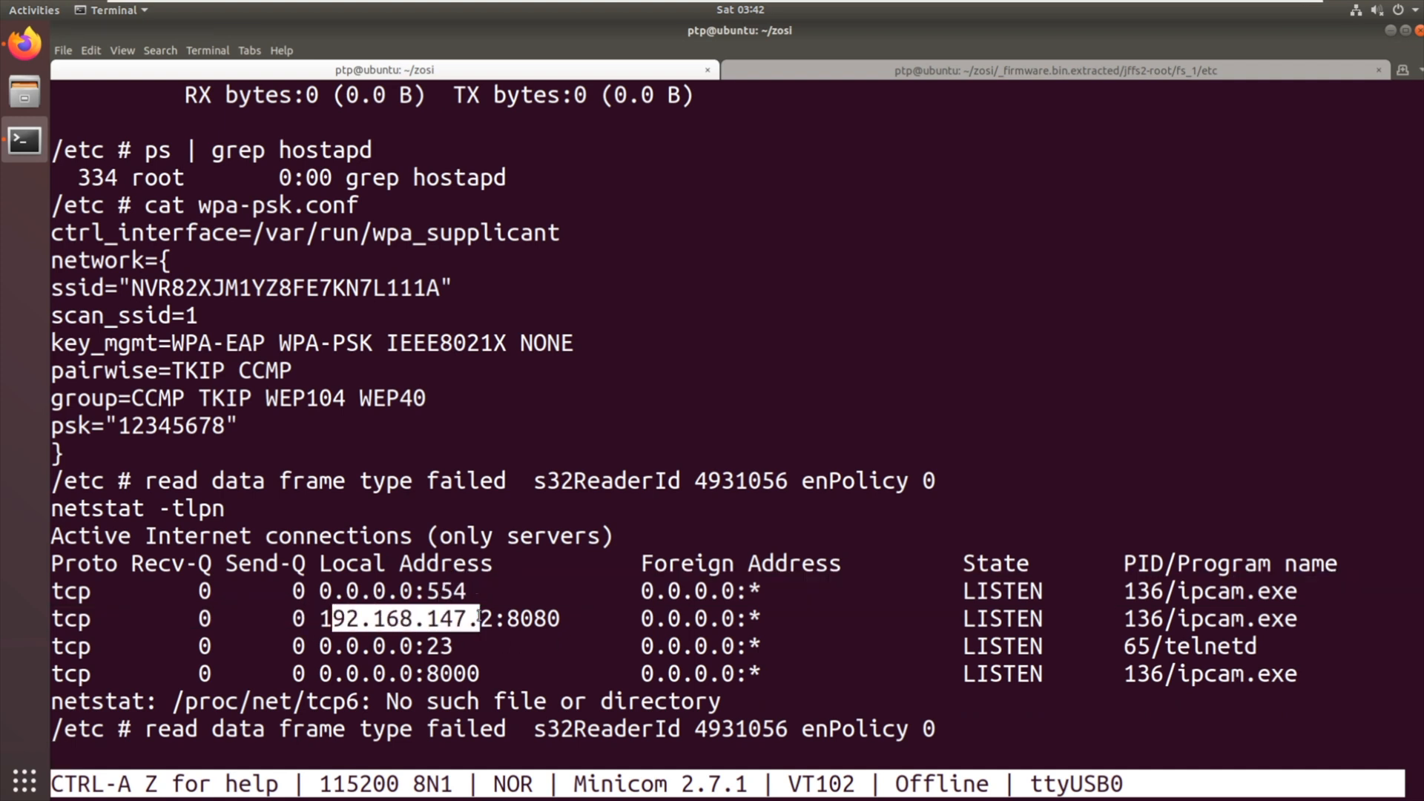